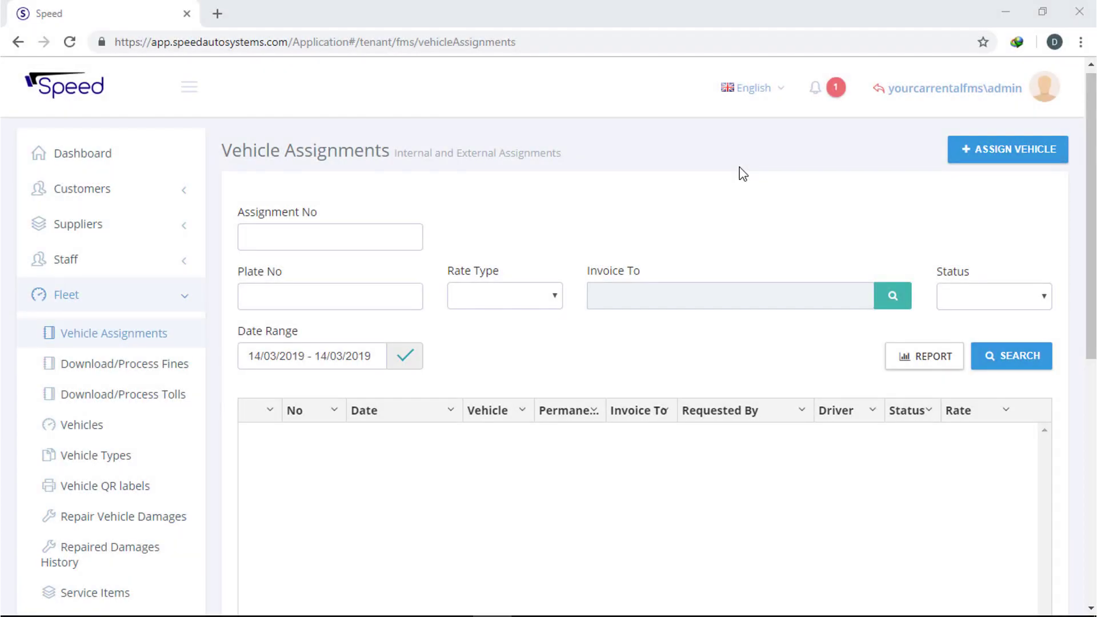
- Create an assignment dated today, invoiced to Operations, requested by Human Resource, driven by Staff 3
click(1008, 149)
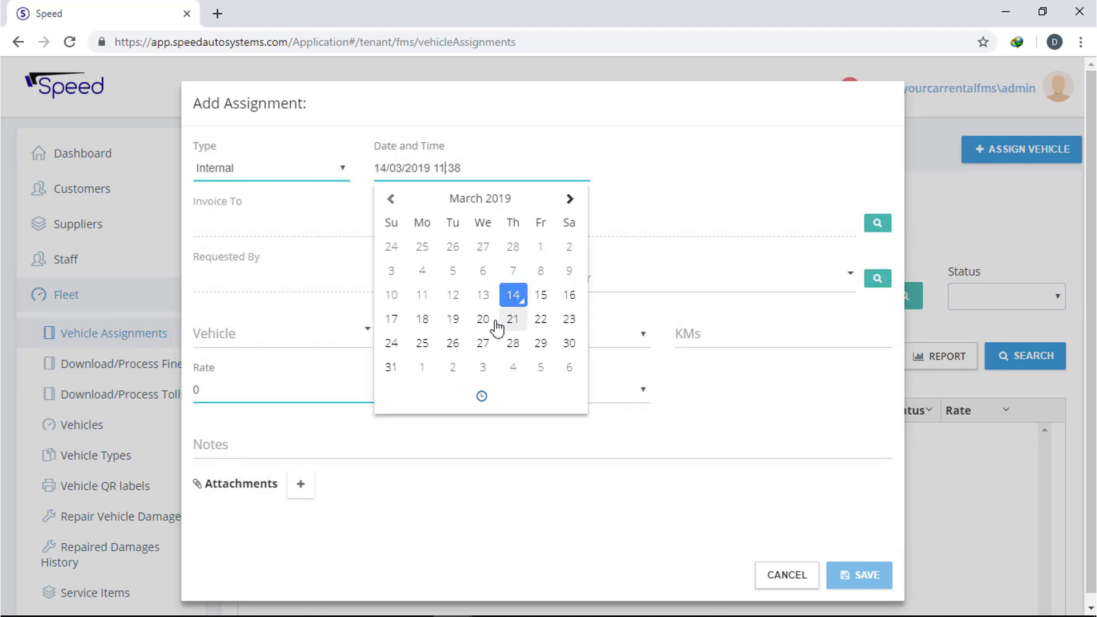
click(600, 201)
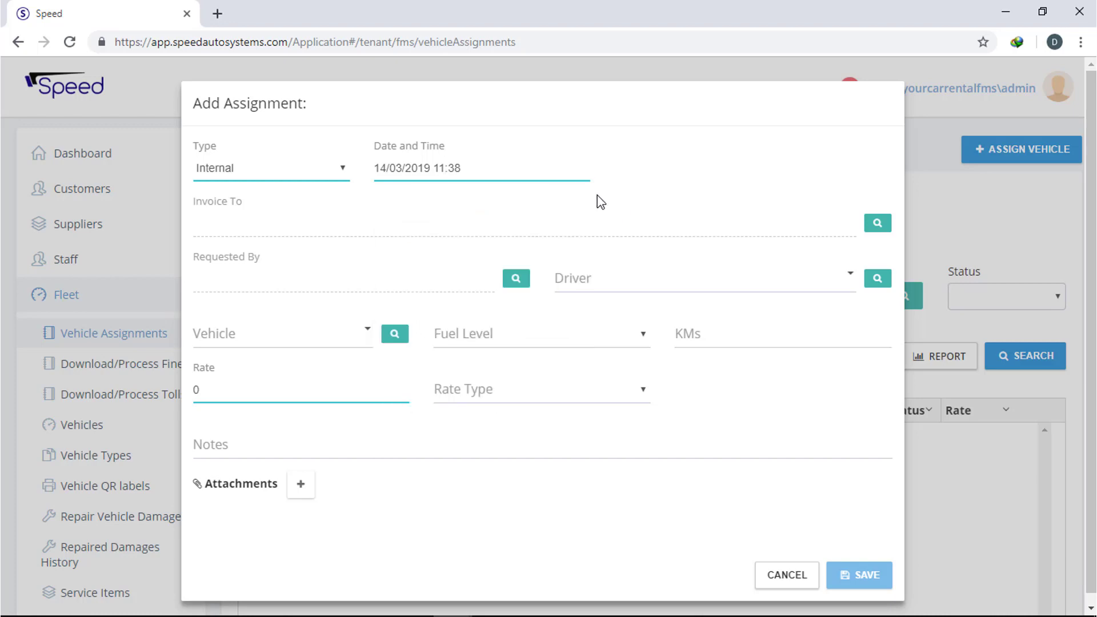
click(515, 278)
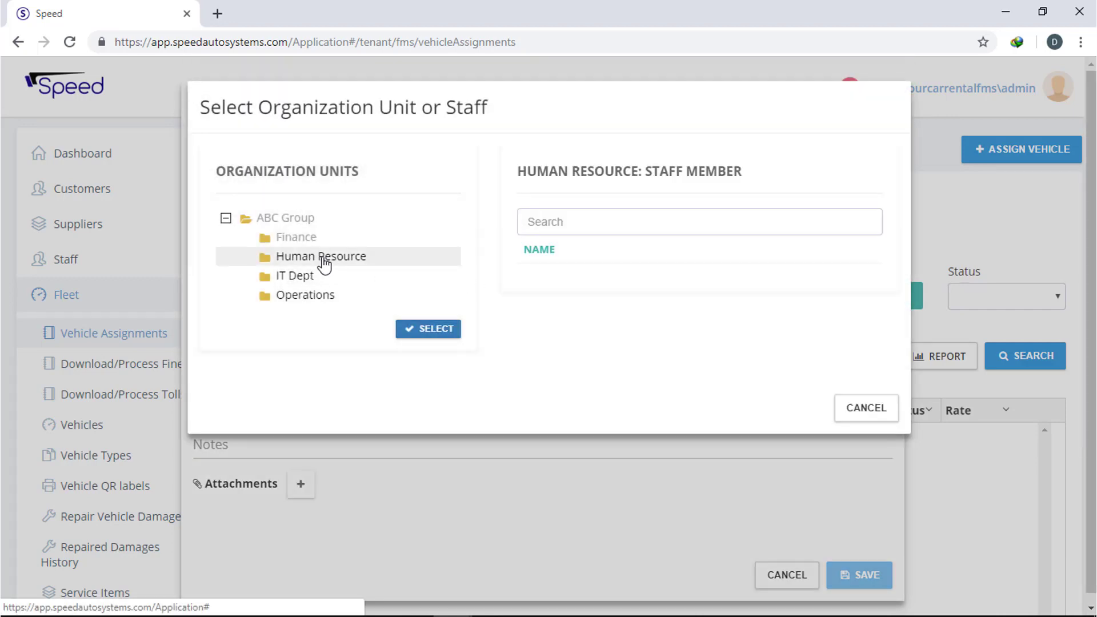
click(429, 329)
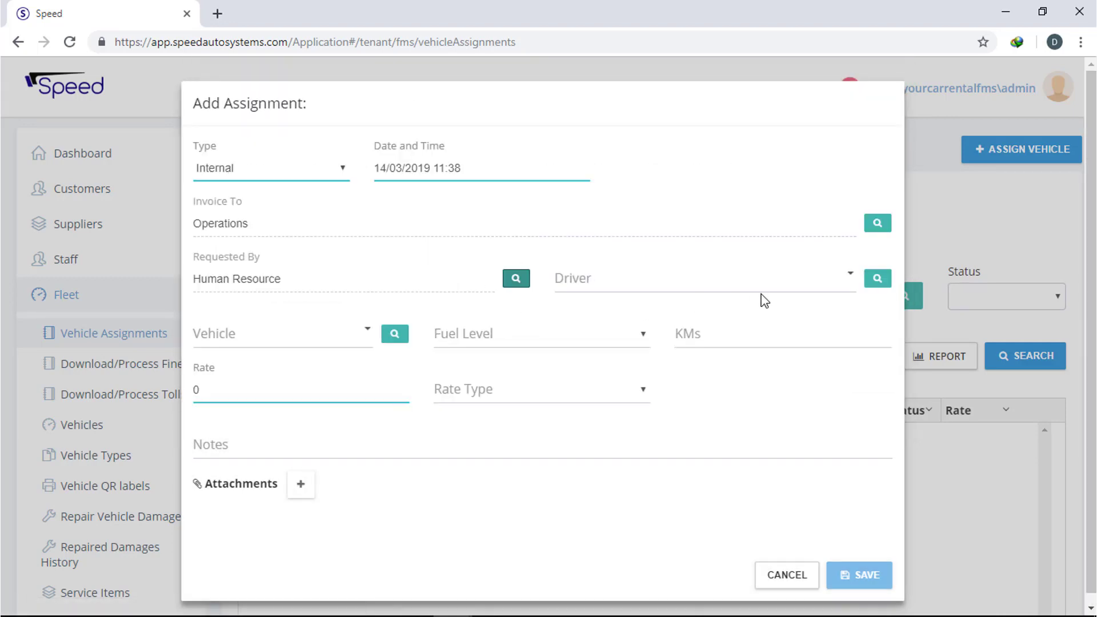
click(515, 278)
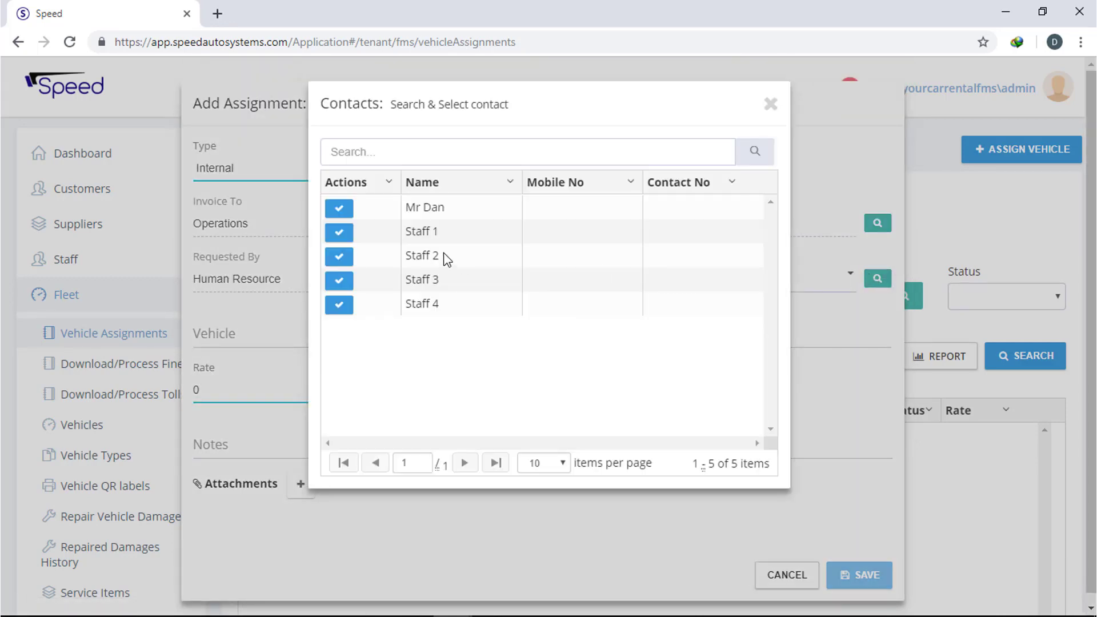
mouse_move(346, 324)
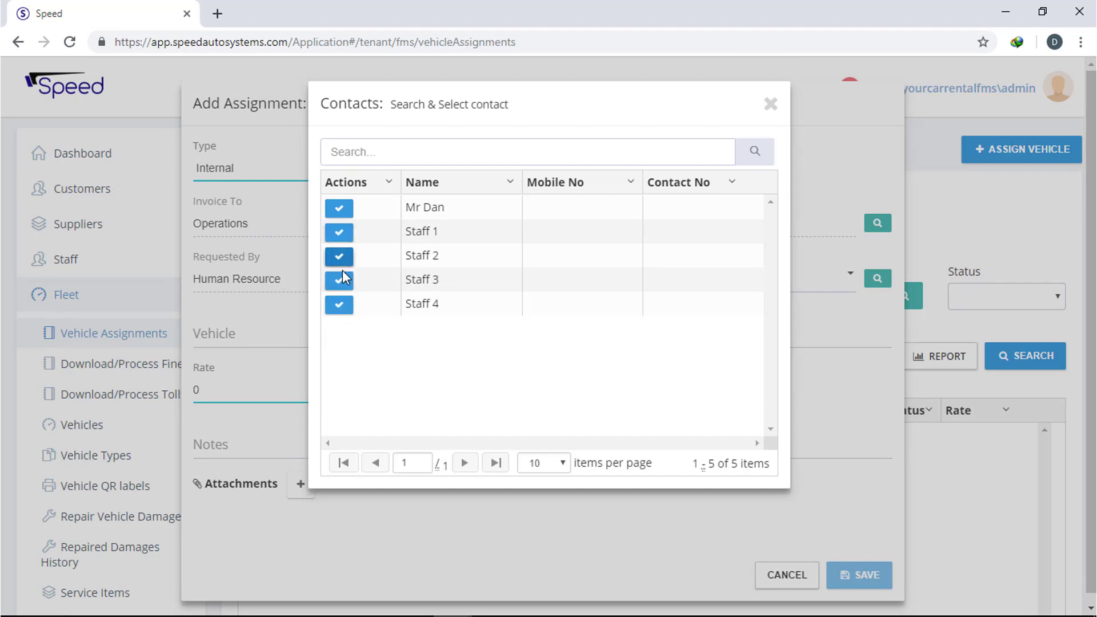
click(339, 280)
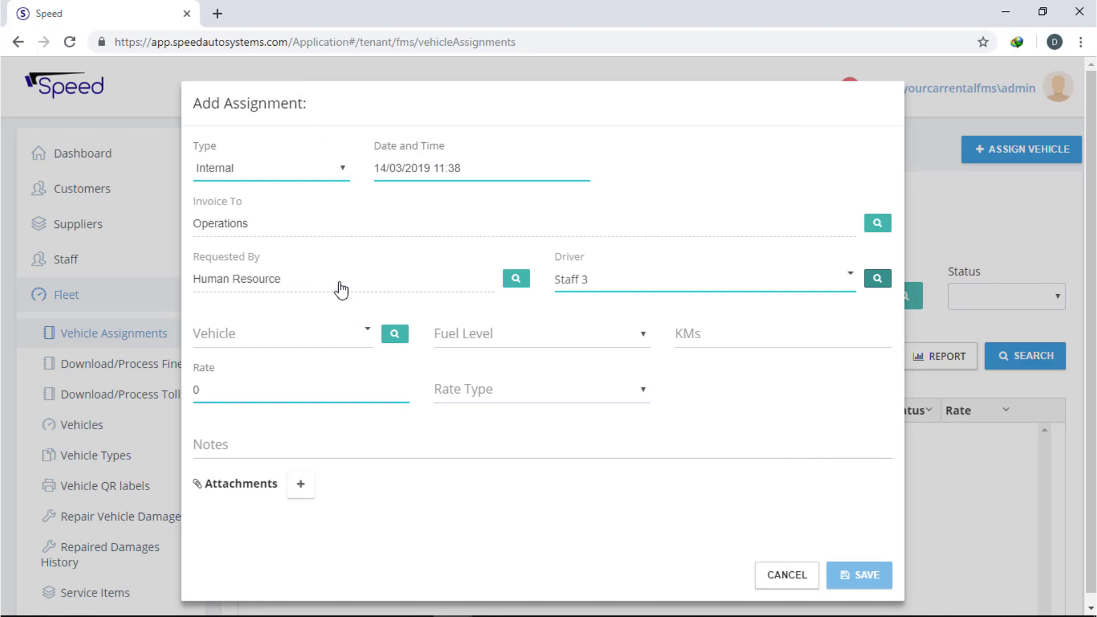
click(394, 334)
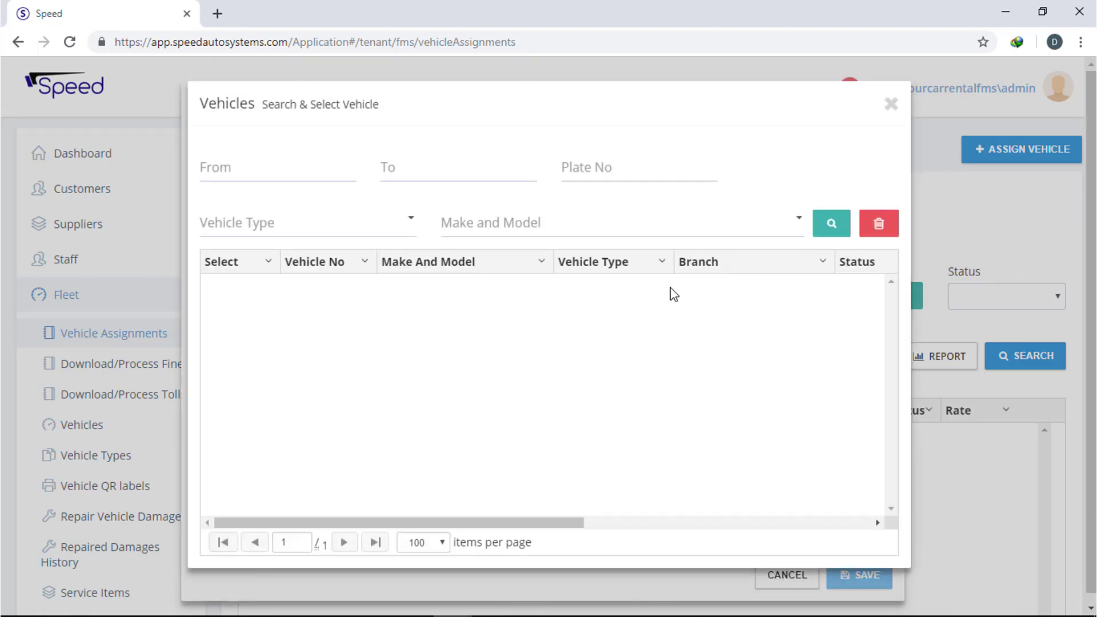
- Give the assignment vehicle 1ABC223 with 8/8 fuel, 1000 KMs and a 1000/Month rate
click(832, 224)
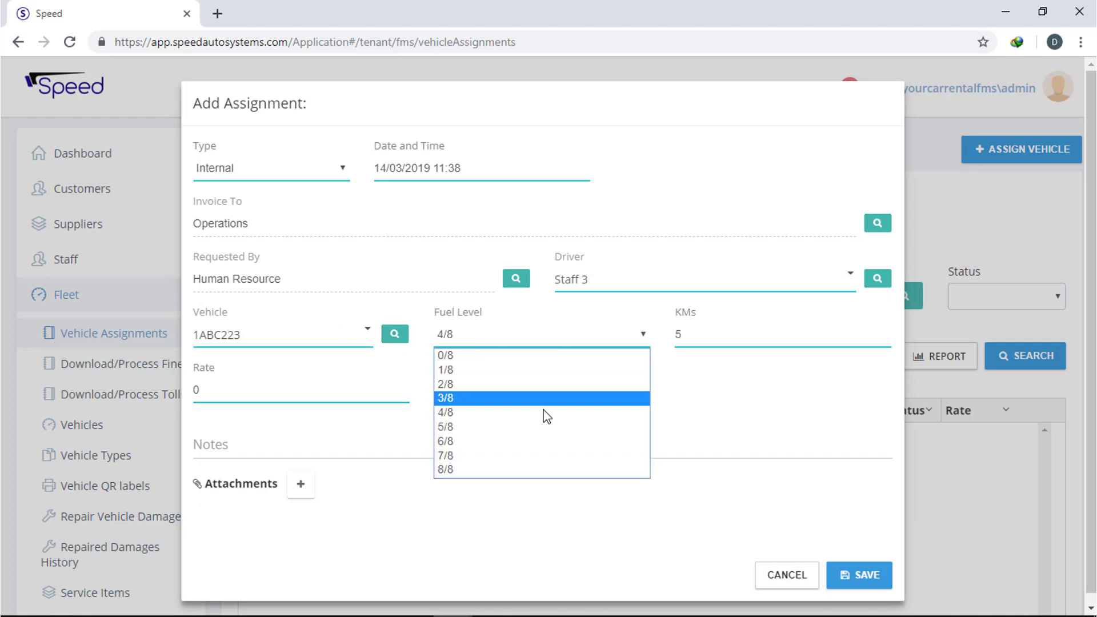
click(445, 470)
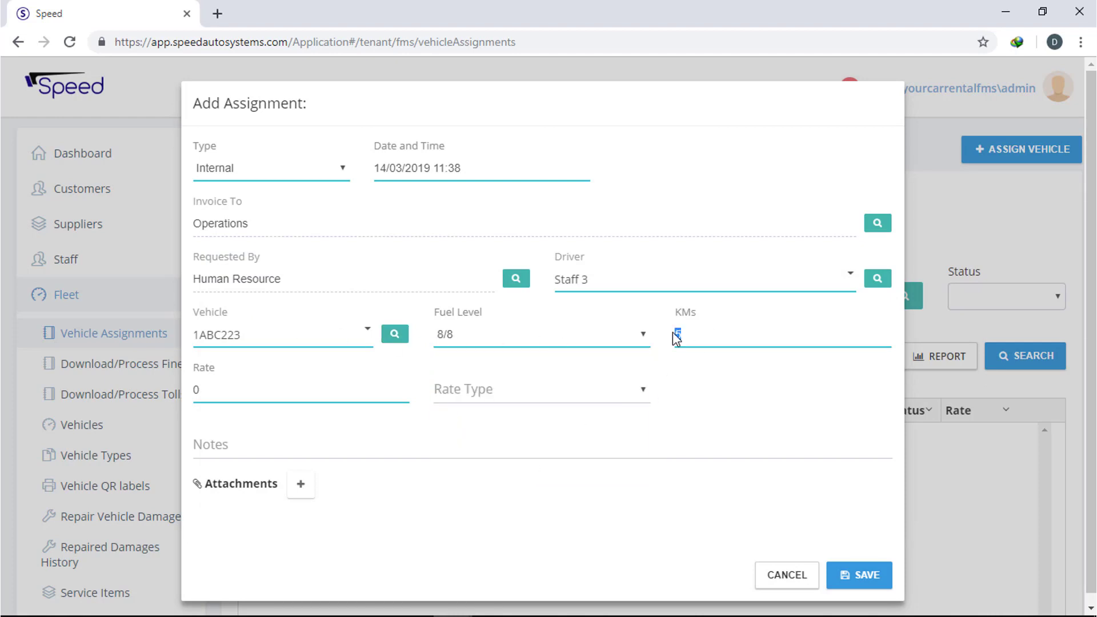
text(1000)
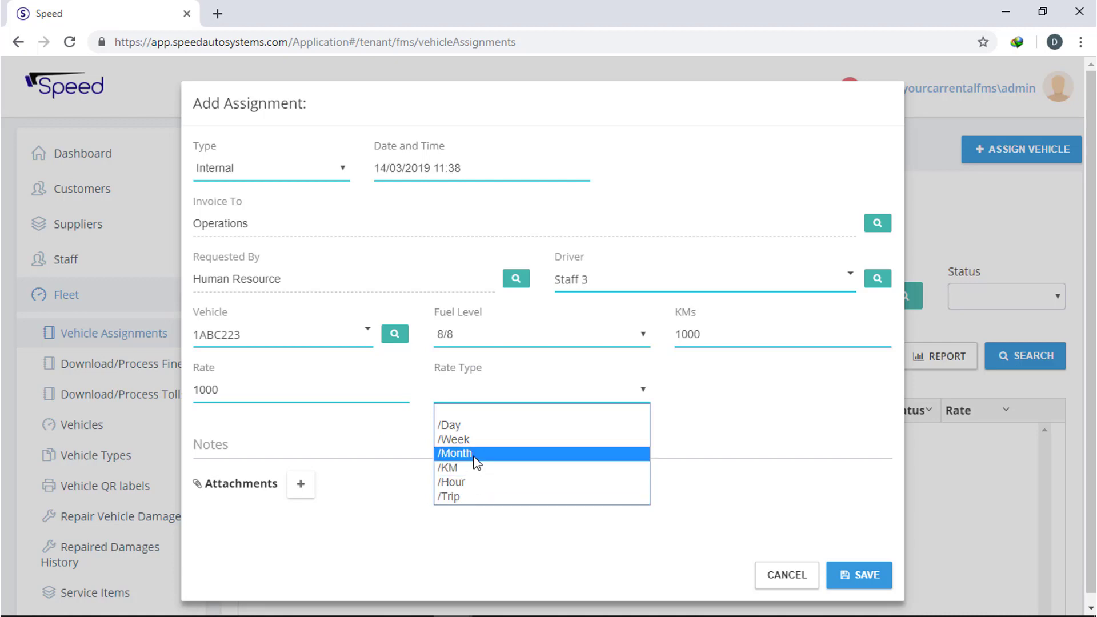
click(453, 453)
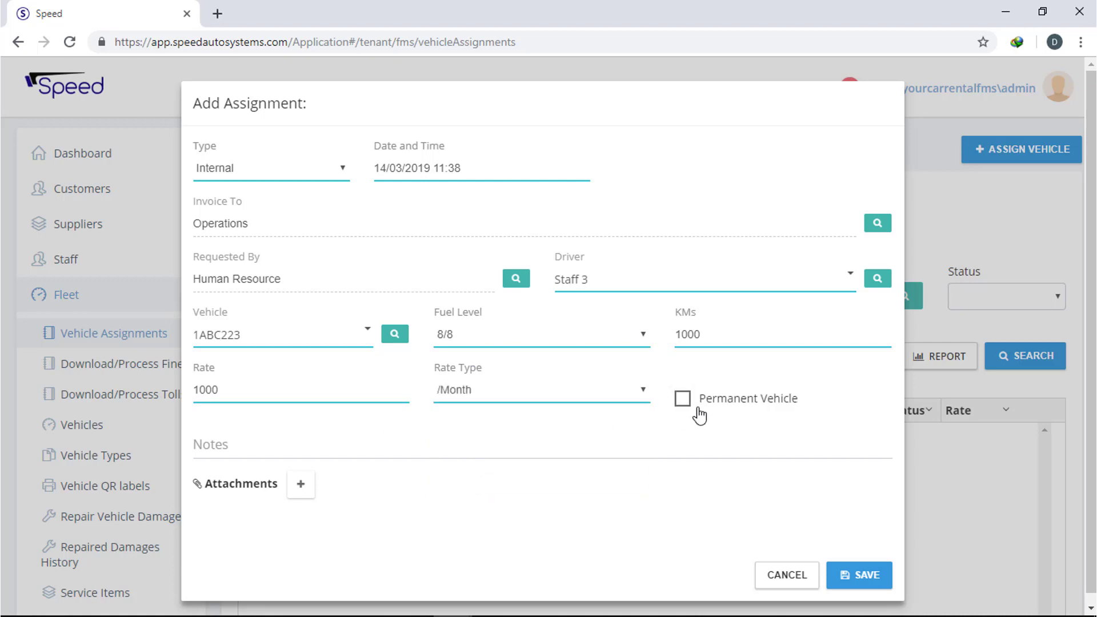
mouse_move(534, 437)
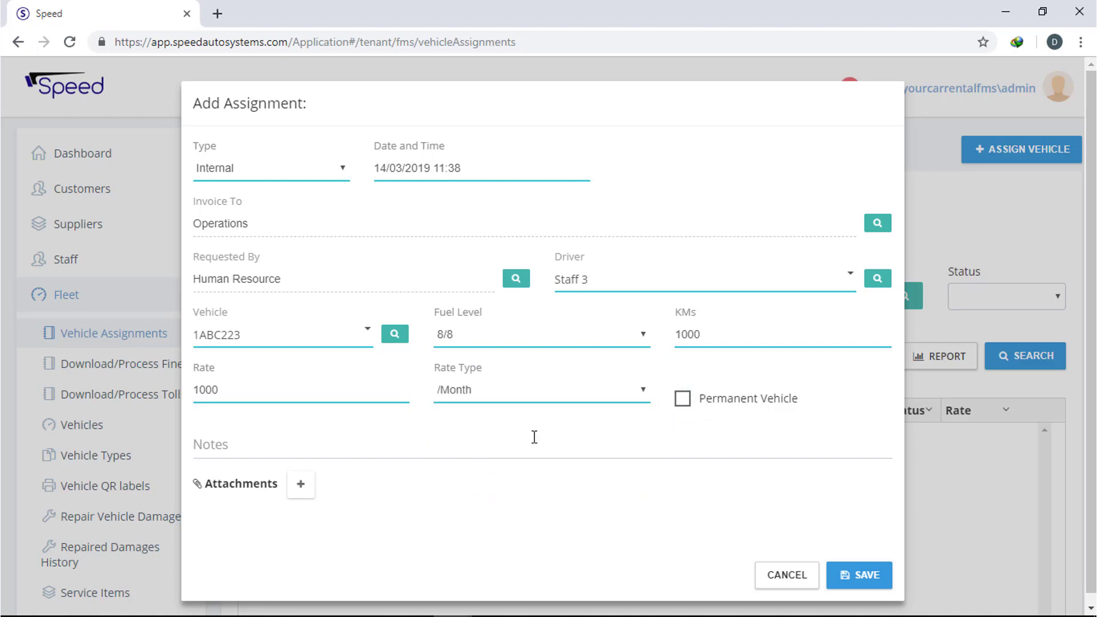
- Skip the attachment upload and save the assignment
click(300, 483)
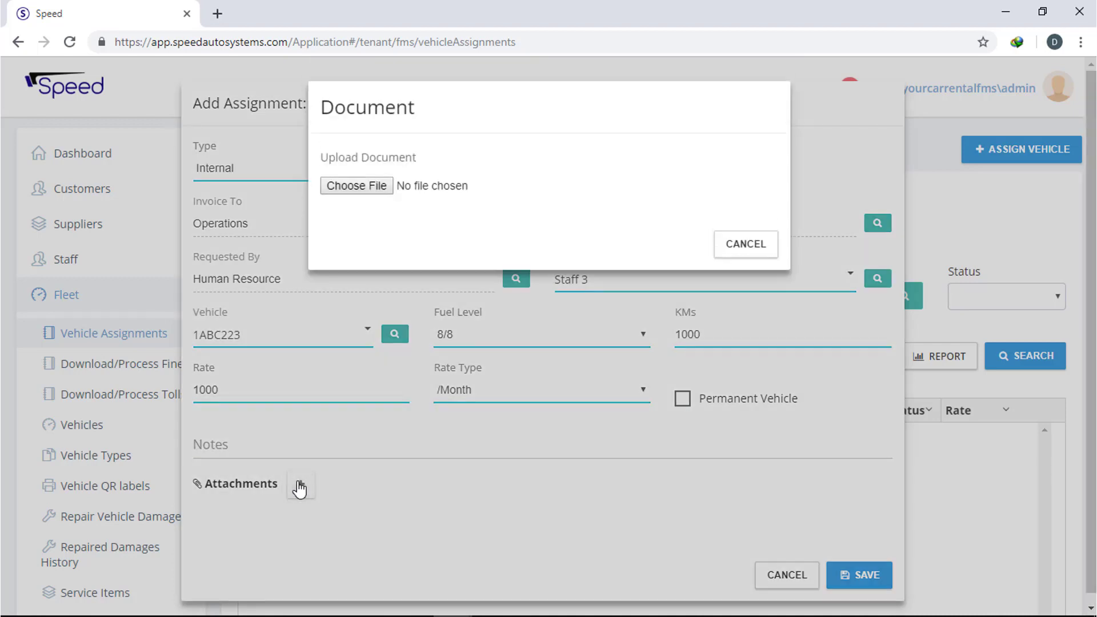
click(745, 245)
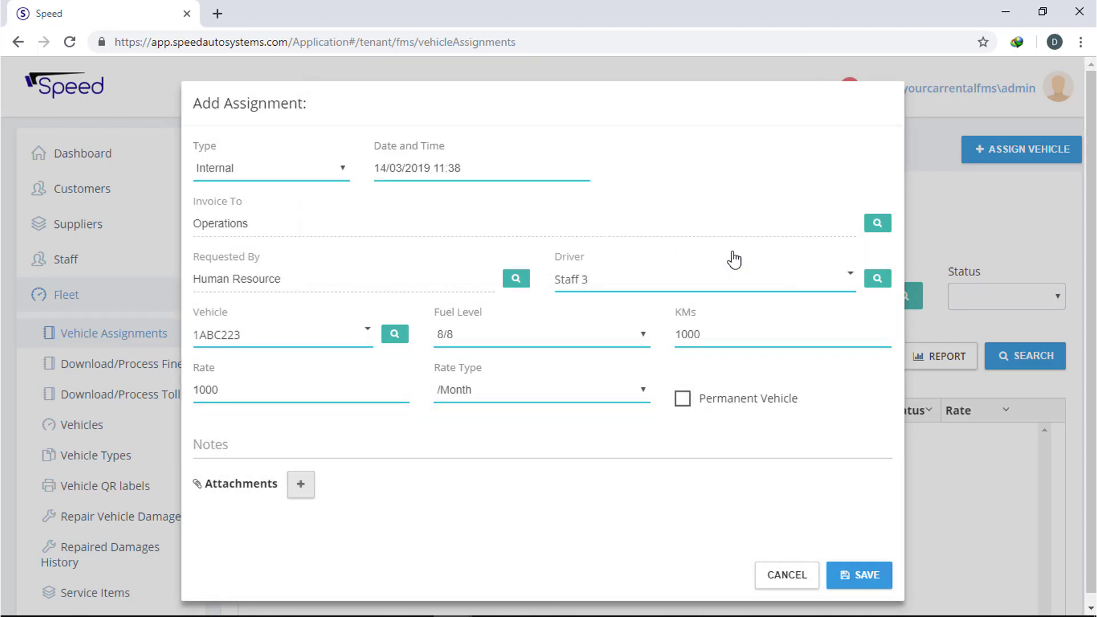
click(859, 575)
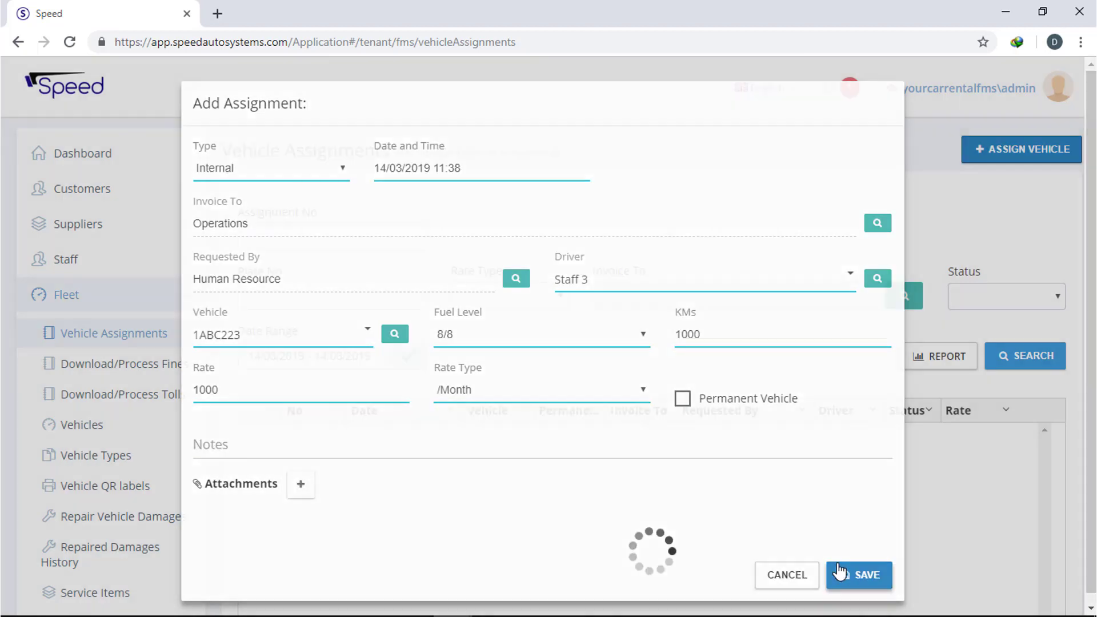
- Open ASN0004's log, details and edit form, closing each without changes
click(858, 574)
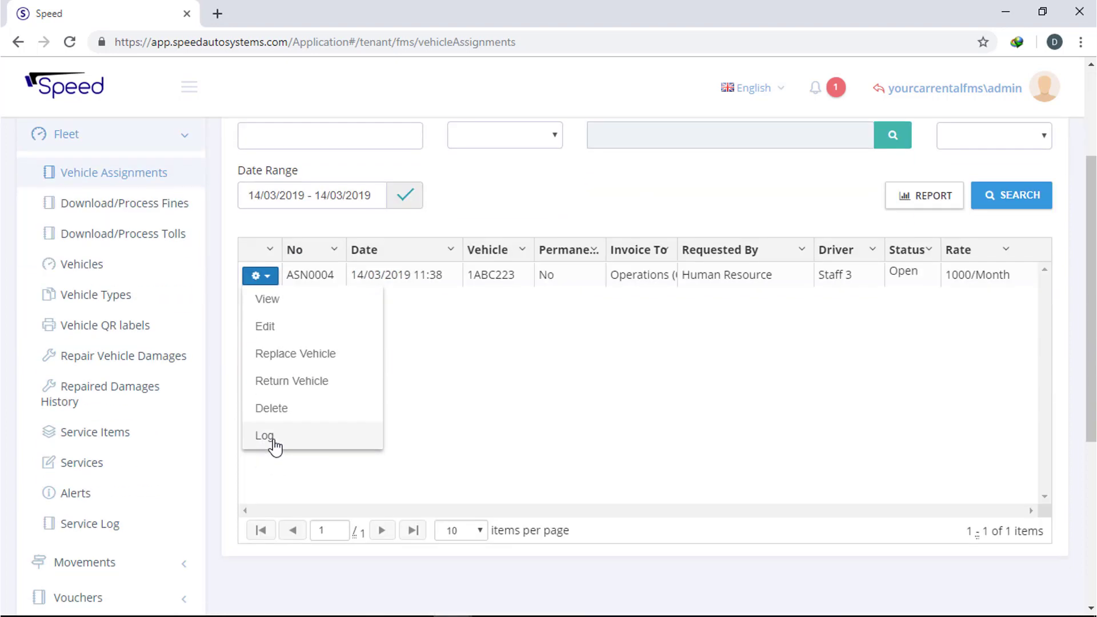
click(265, 436)
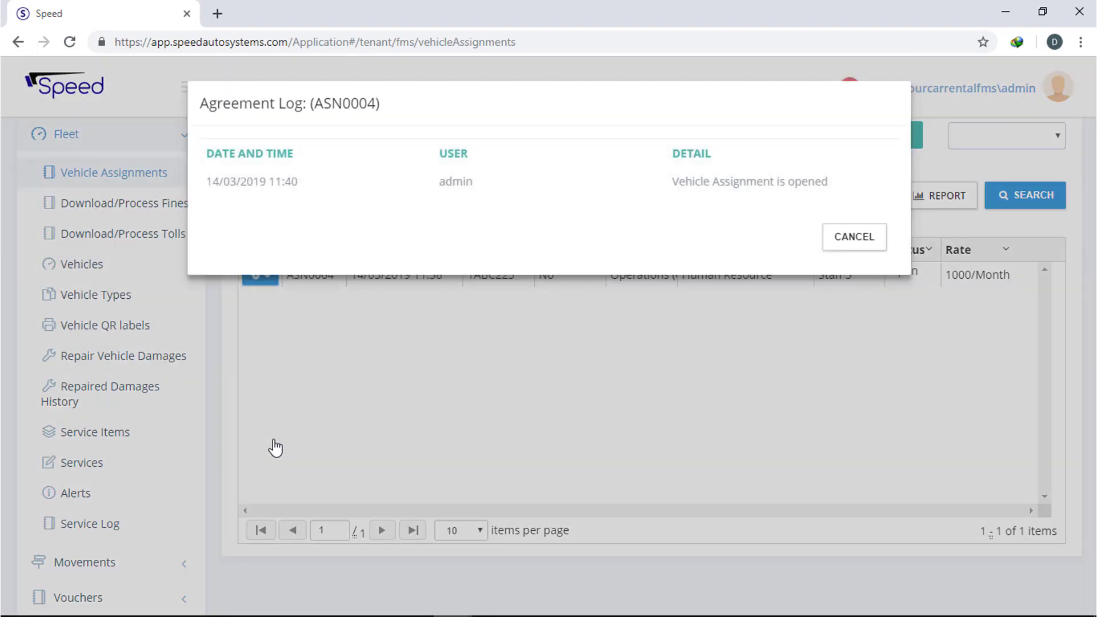
mouse_move(814, 266)
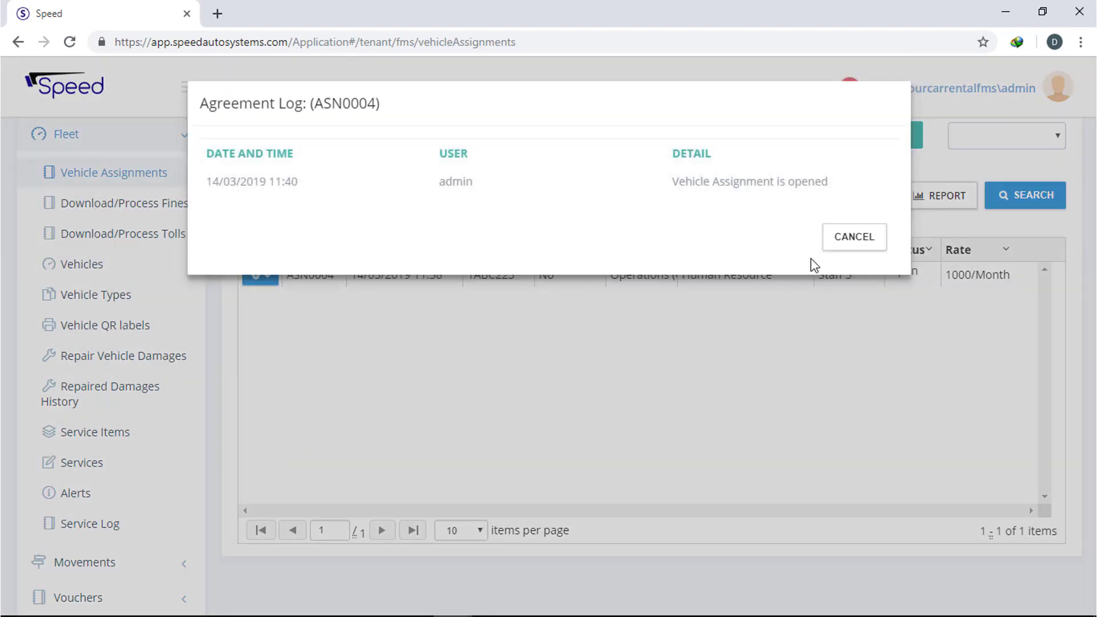
click(854, 237)
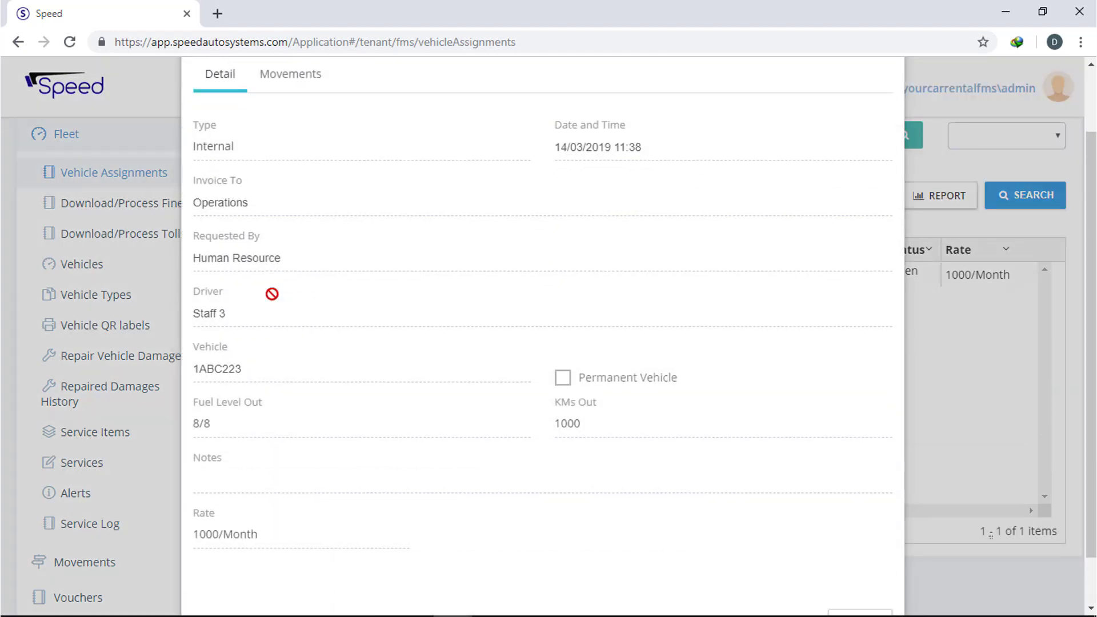
click(259, 275)
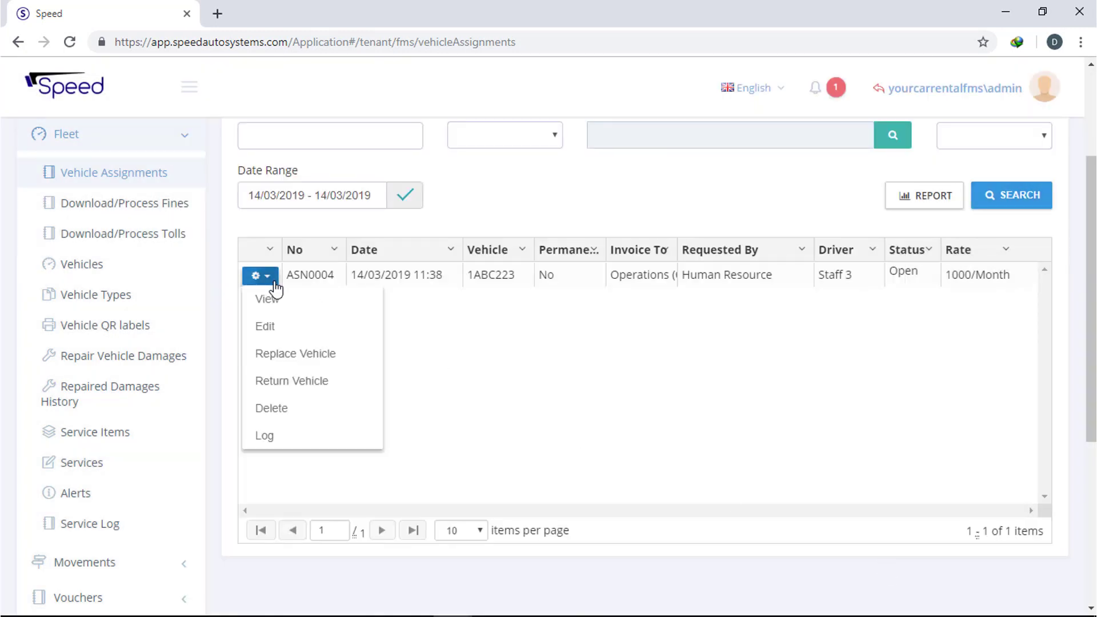
click(265, 326)
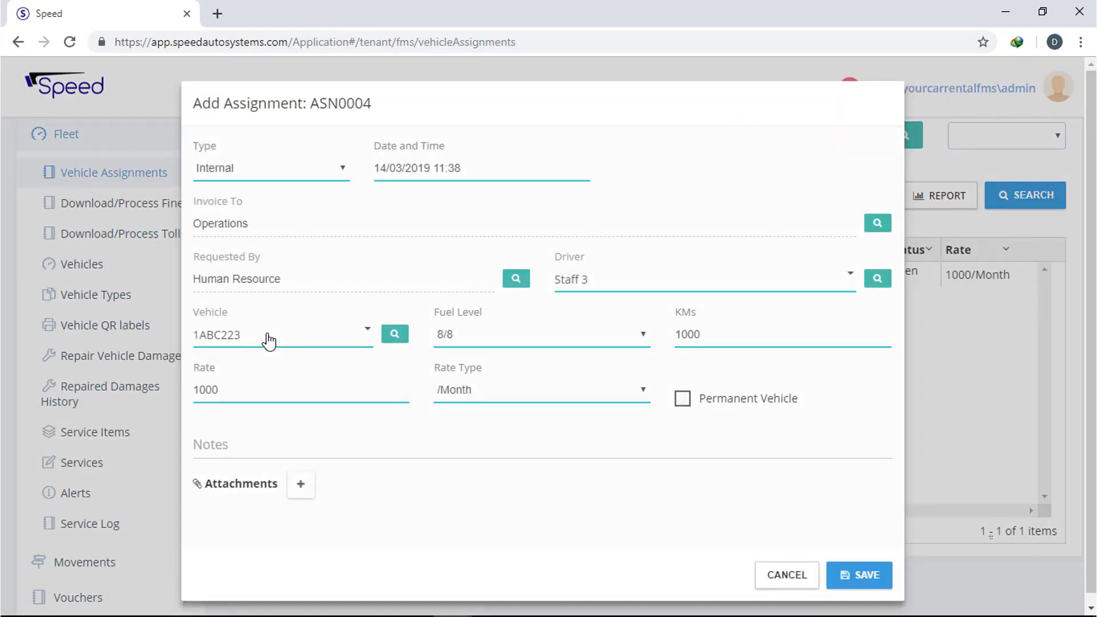
mouse_move(314, 415)
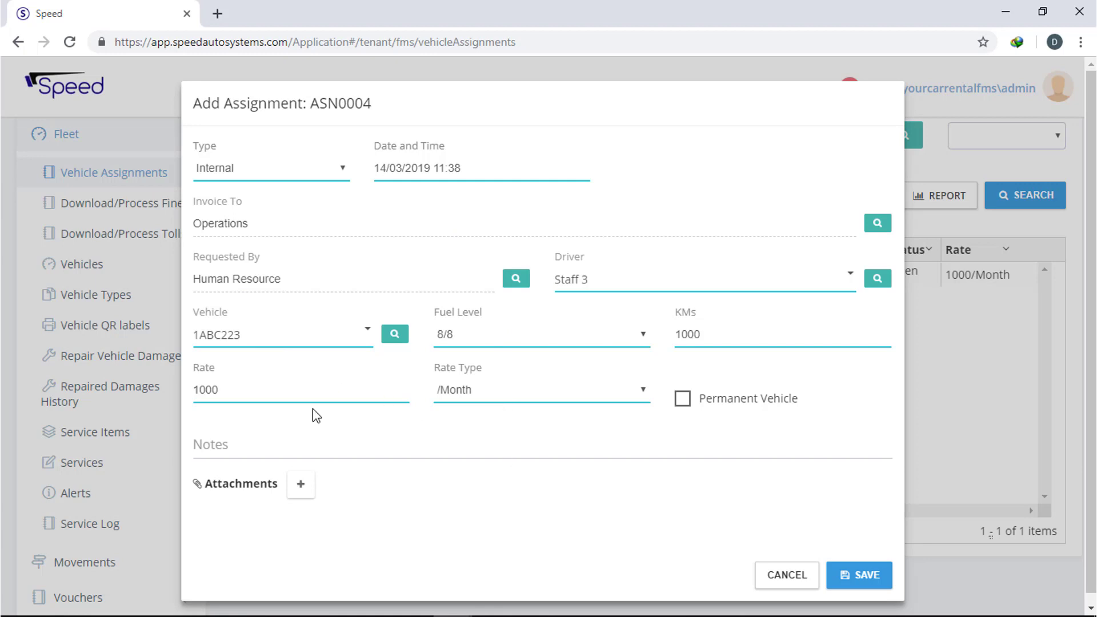
click(259, 275)
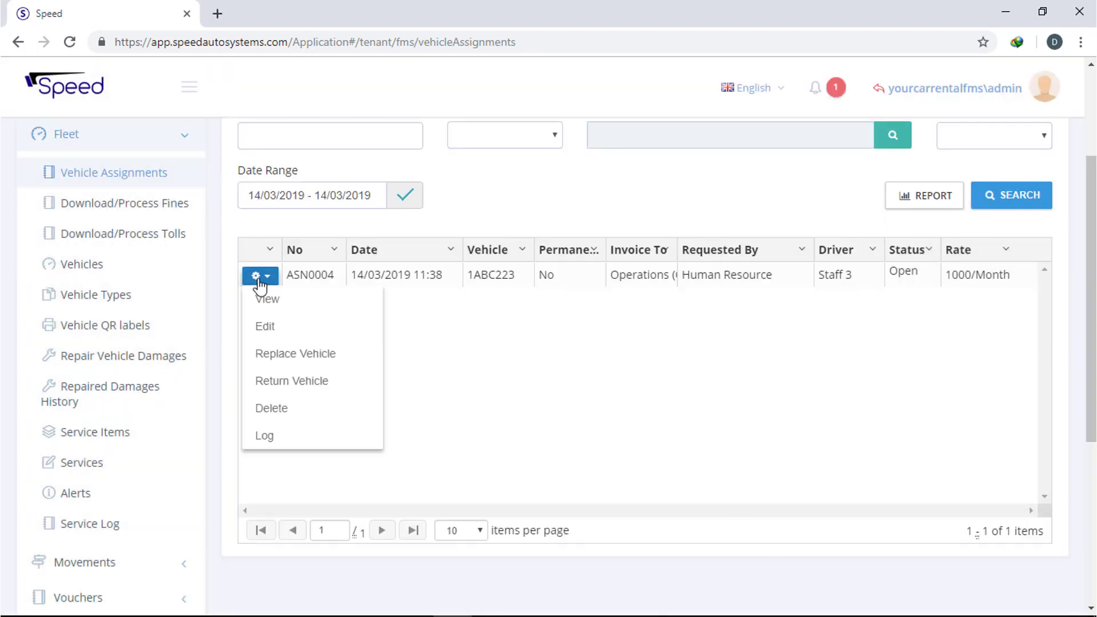
mouse_move(291, 381)
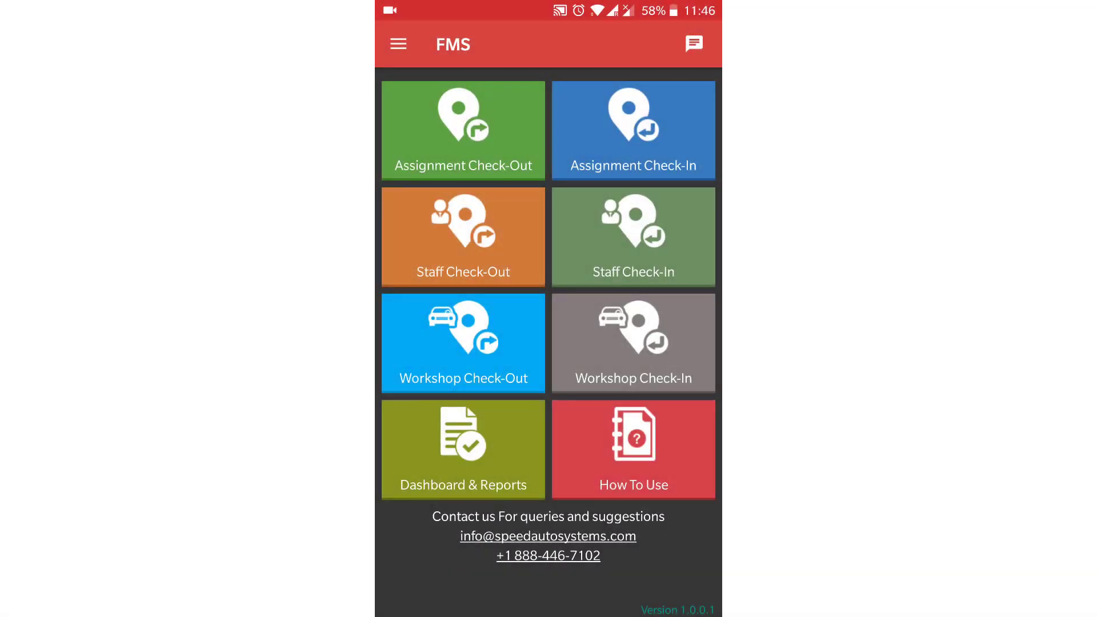
- Load plate 1ABC223 into Assignment Check-Out and tick ToolKit, Spare Tyre, Oil Level, Interior Clean
click(462, 130)
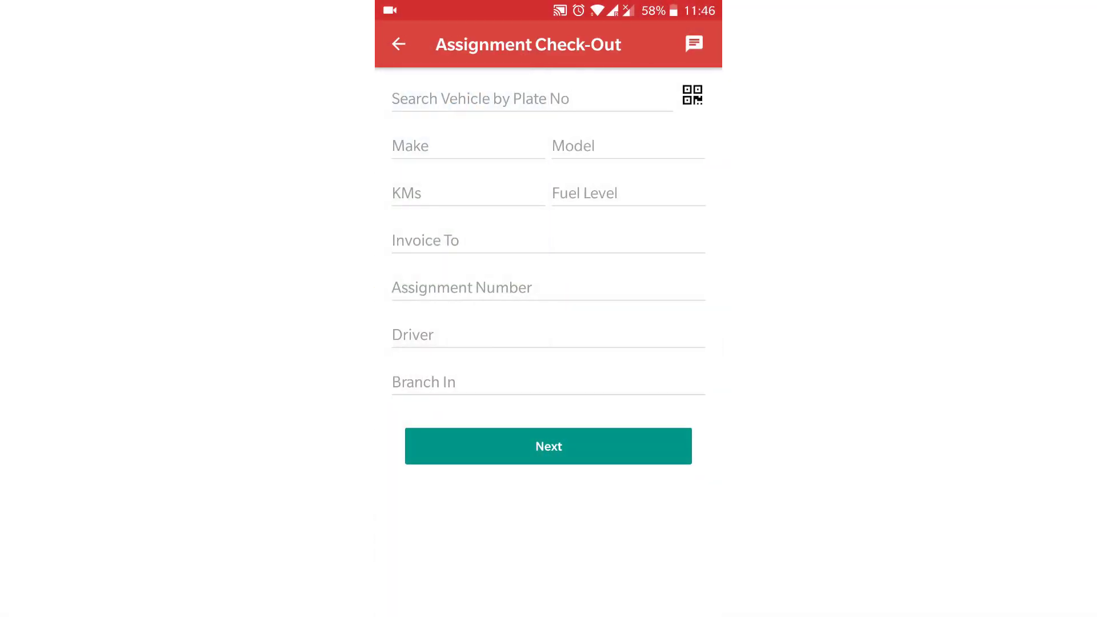
click(533, 98)
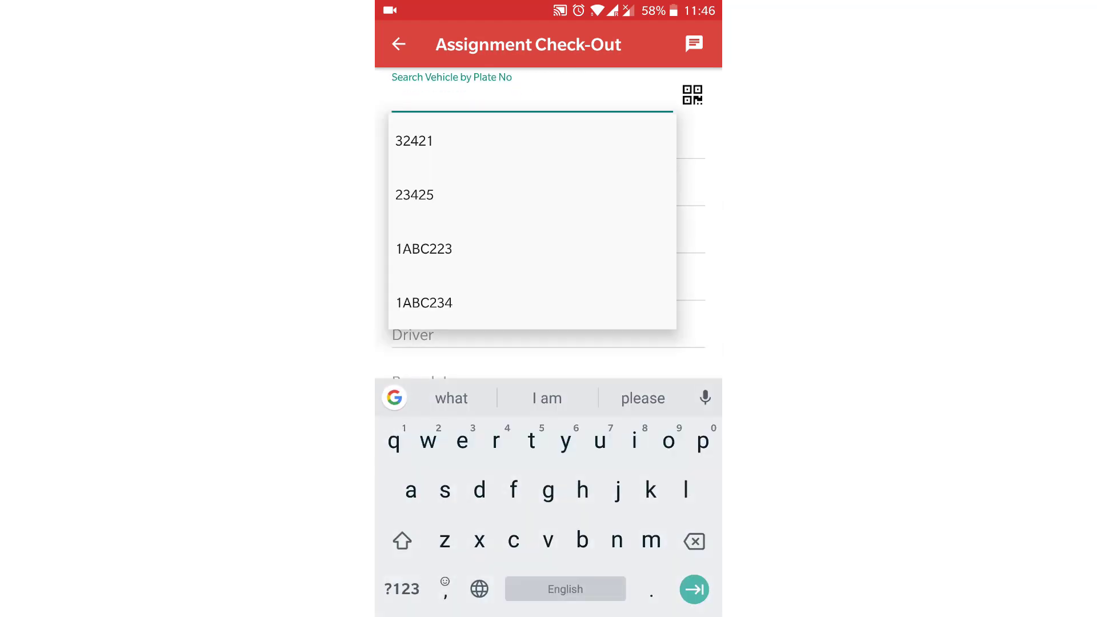
click(423, 248)
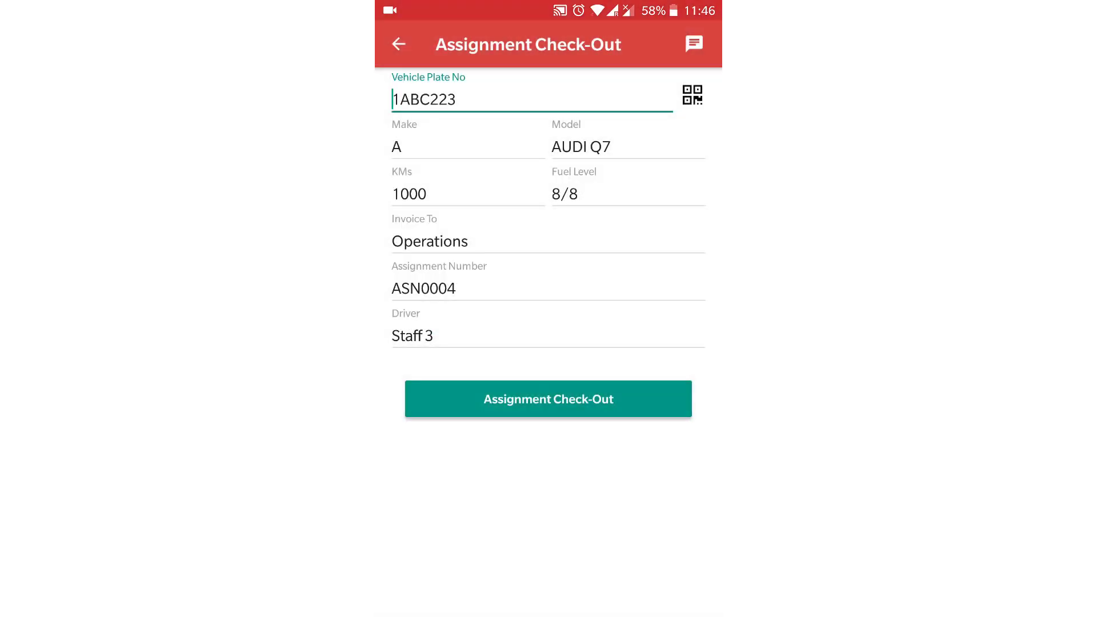
click(548, 399)
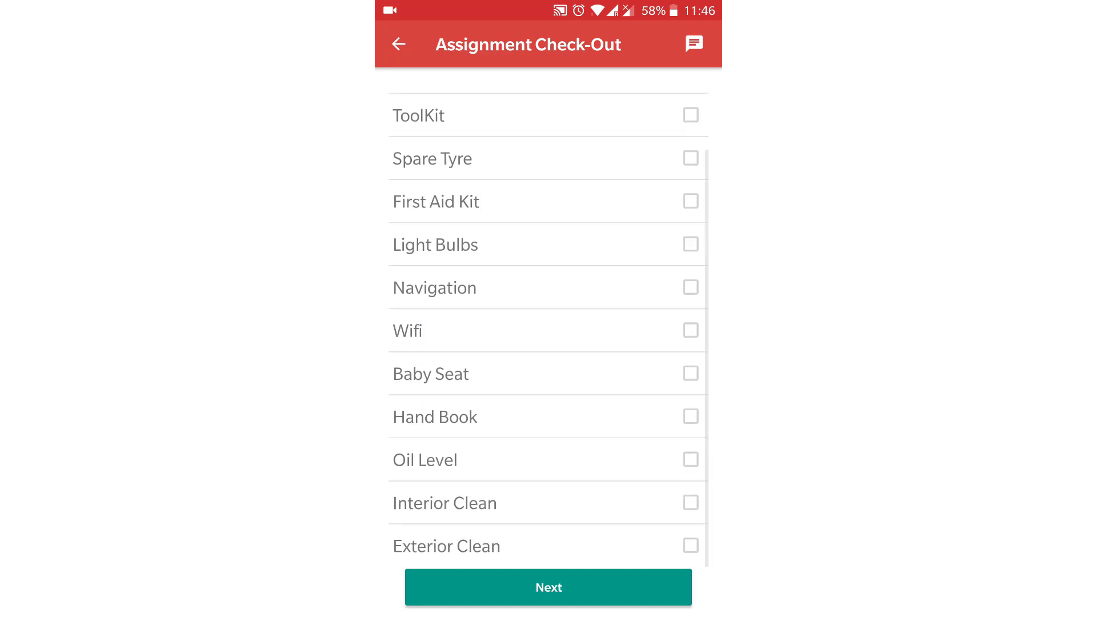
scroll(up, 3)
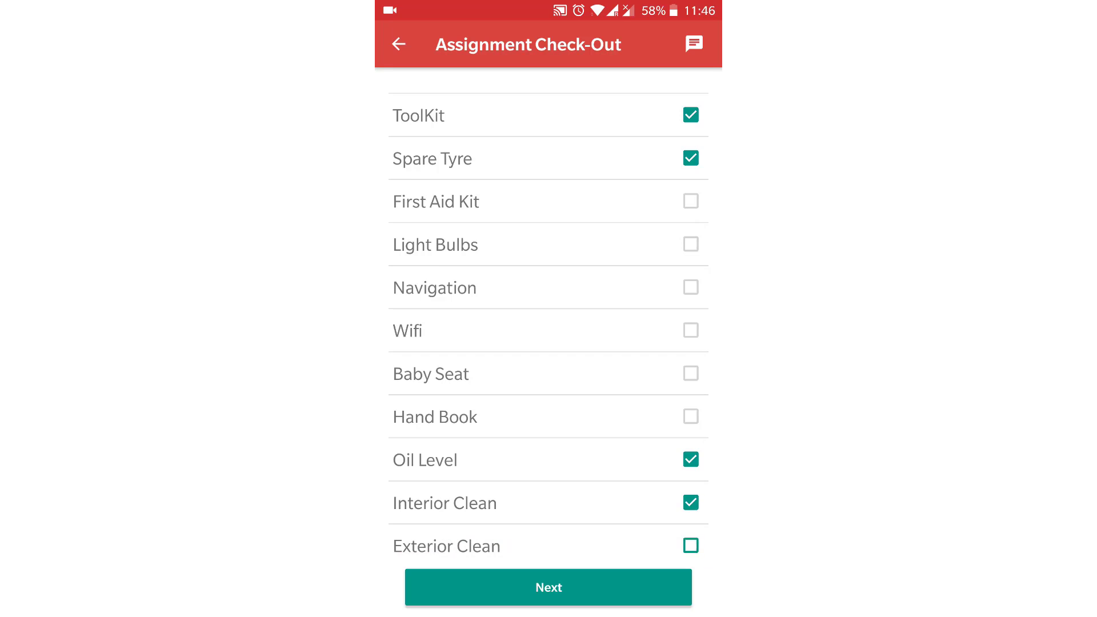
click(548, 587)
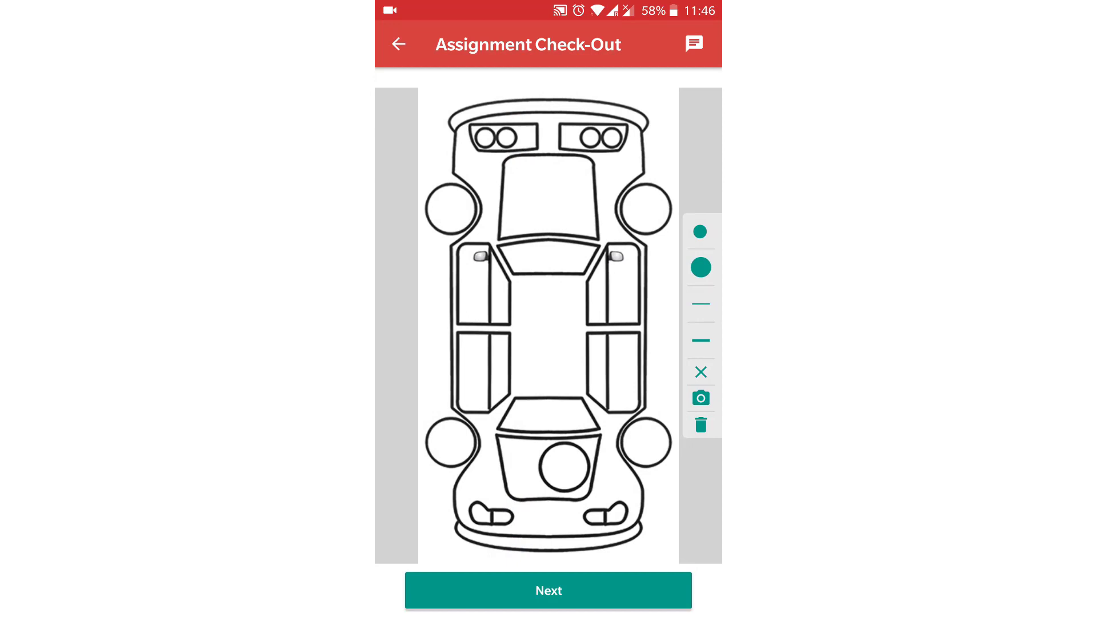
- Mark damage near the front-right headlight on the exterior diagram and photograph it
click(701, 305)
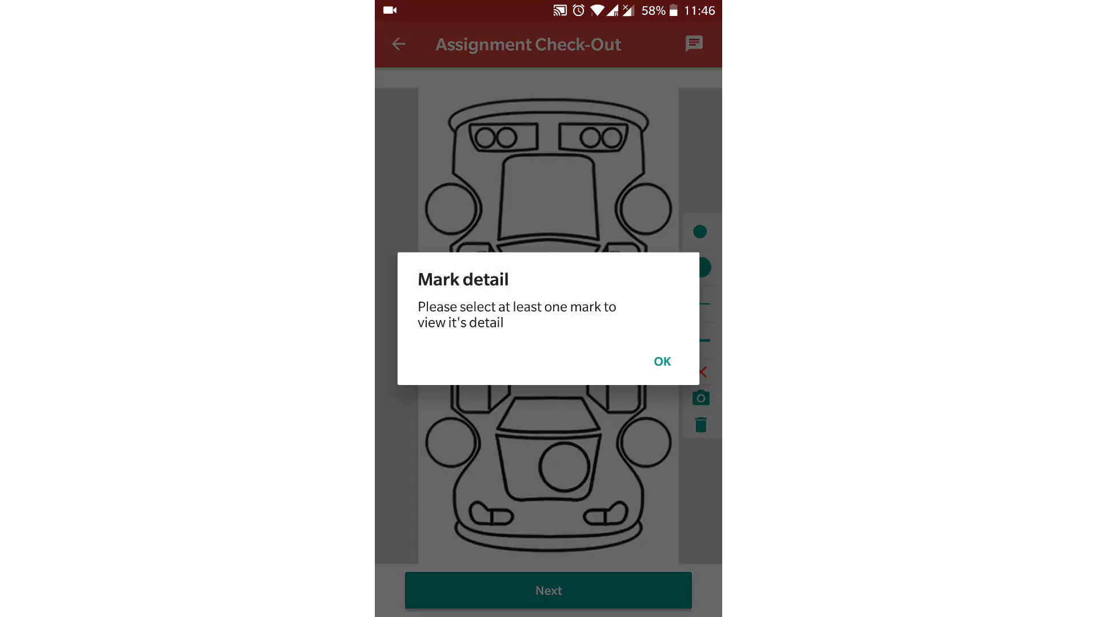
click(661, 362)
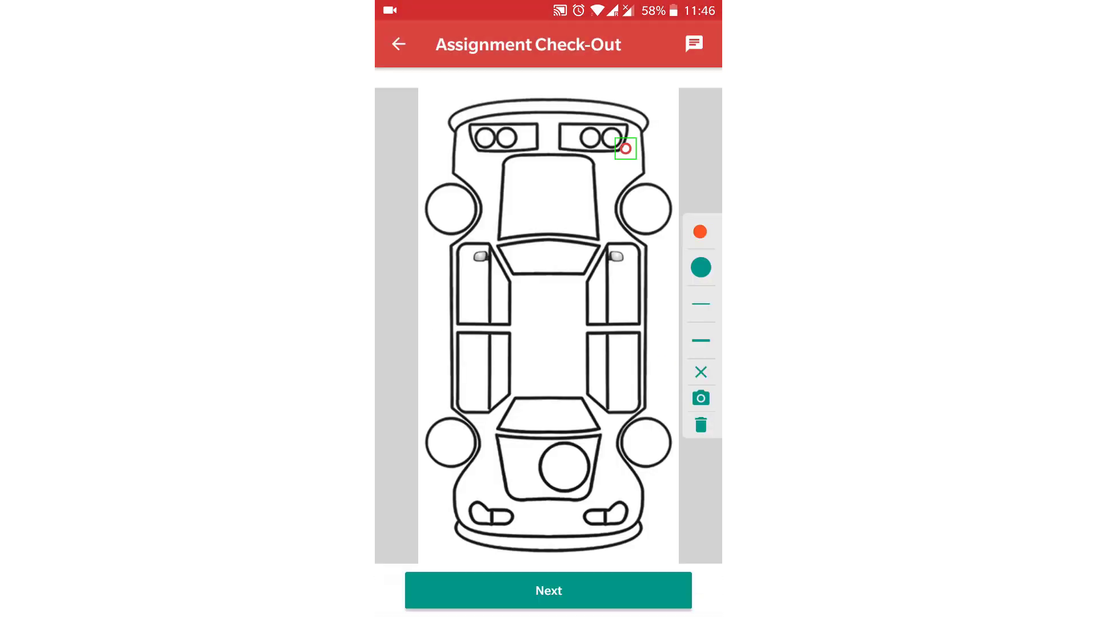
click(699, 398)
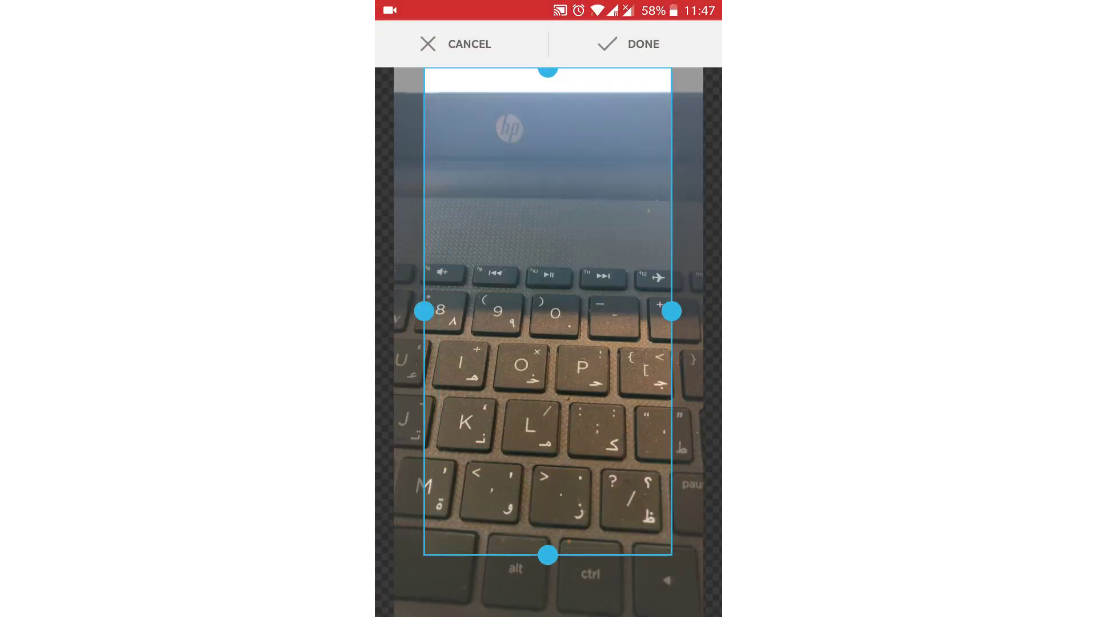
click(628, 43)
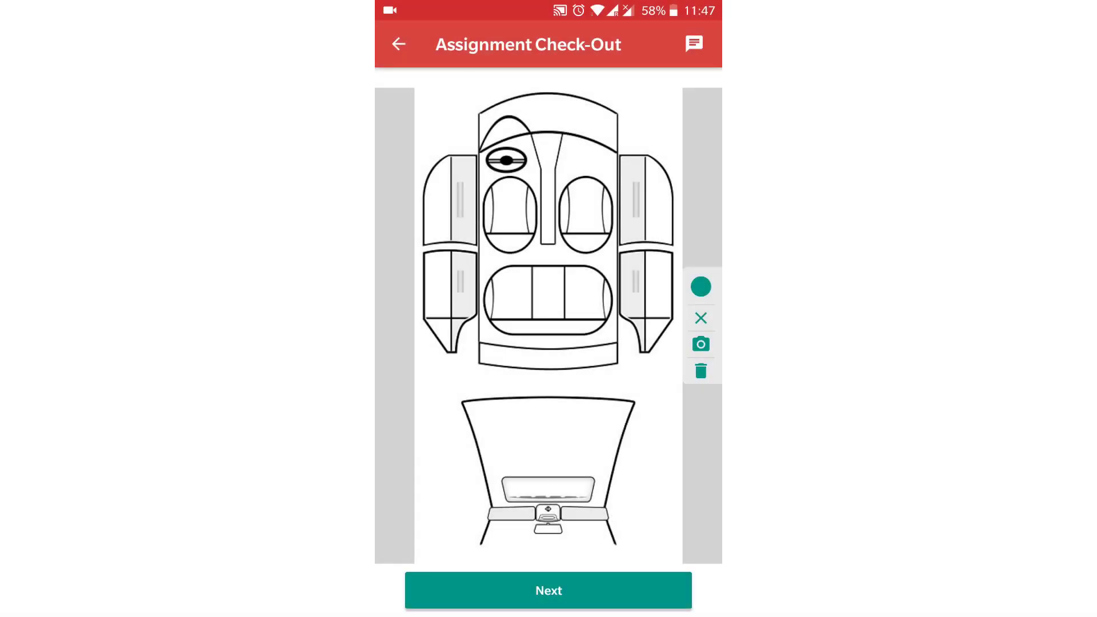
- Pass the interior diagram and finish the check-out with customer and staff signatures
click(548, 590)
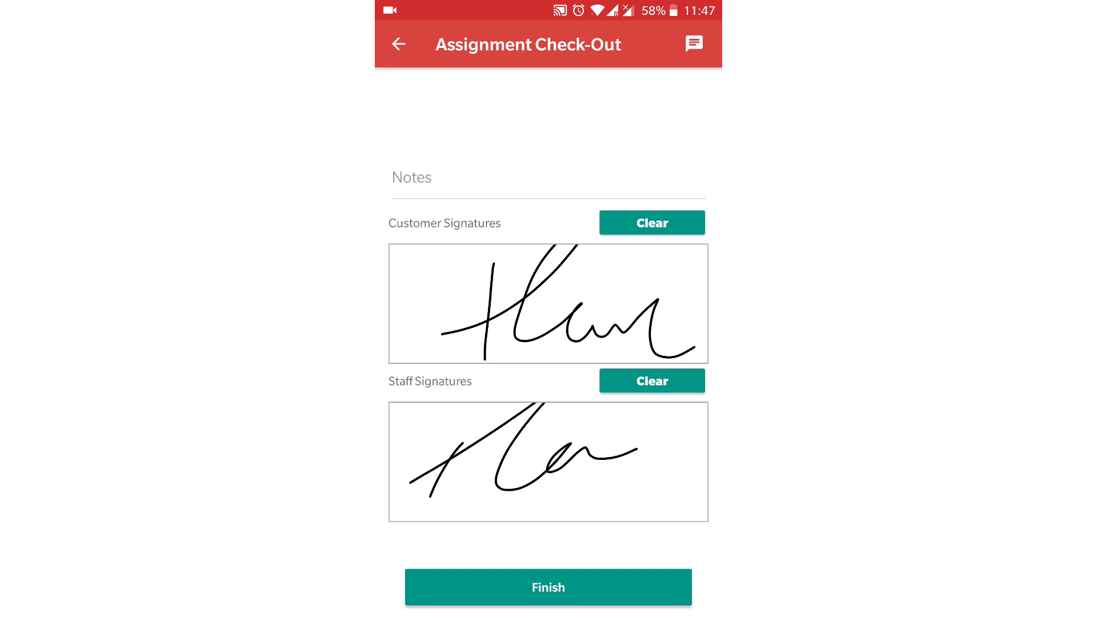
click(548, 587)
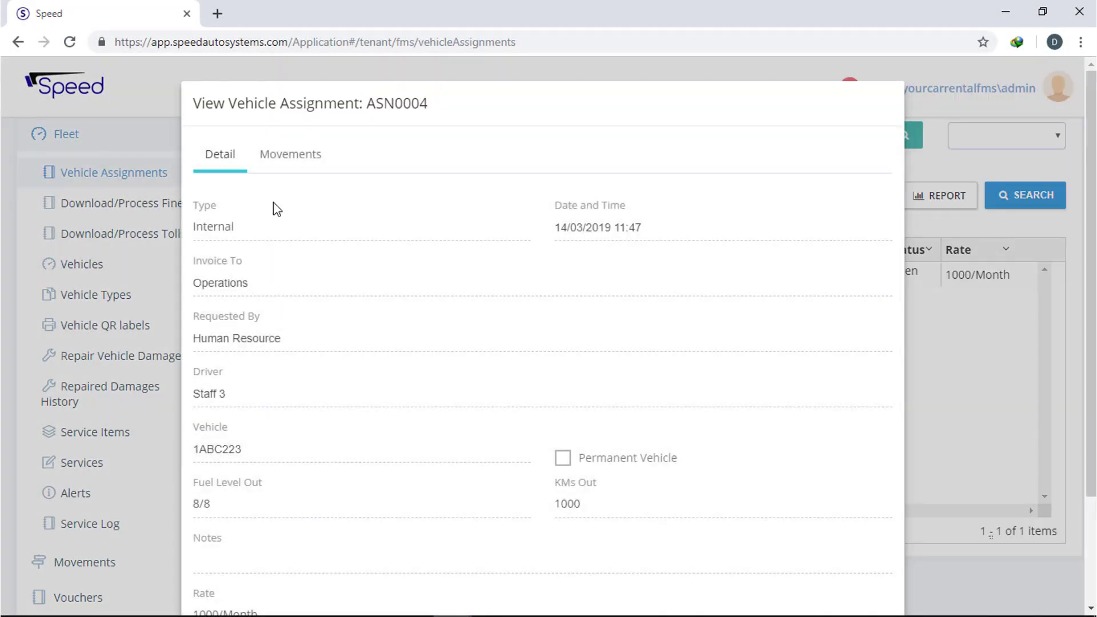
- Inspect ASN0004's 1ABC223 check-out movement and its geo location on the map
click(290, 153)
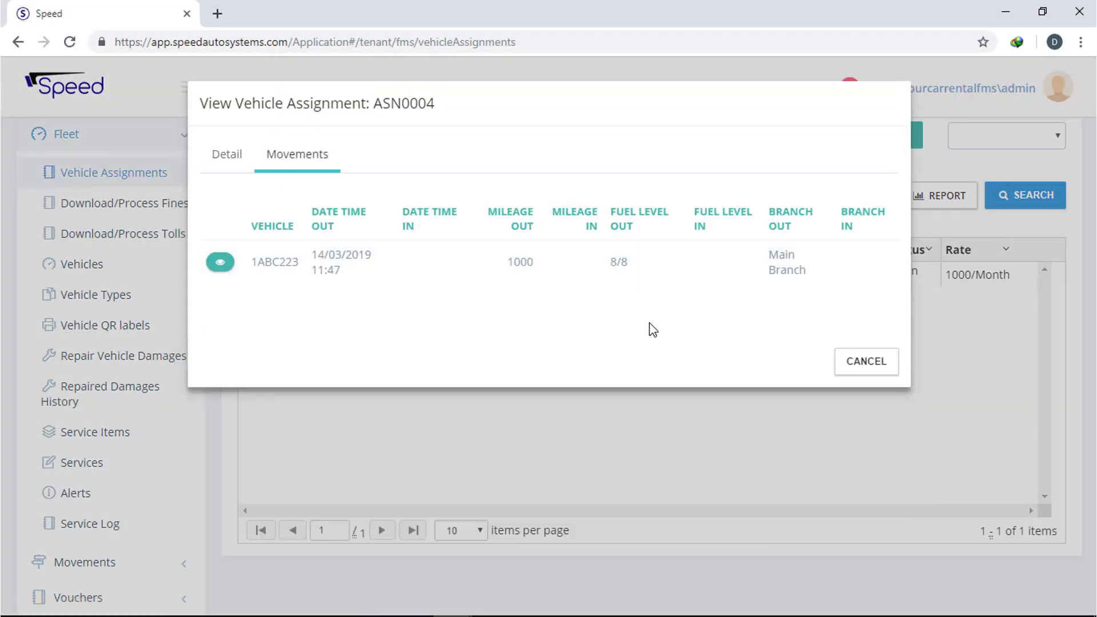
click(219, 262)
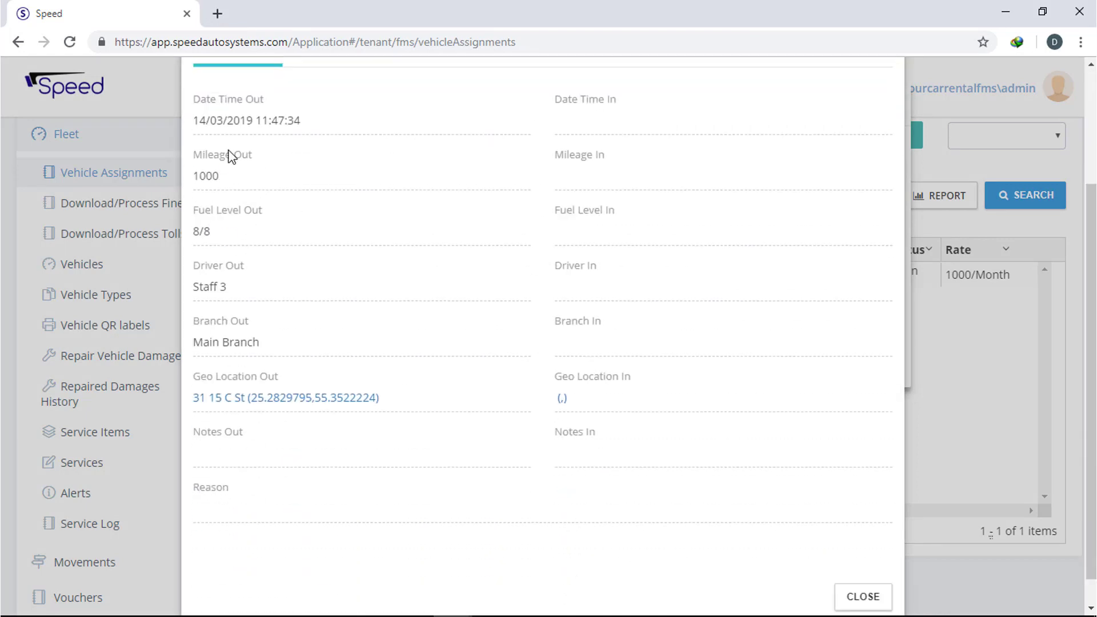
click(285, 398)
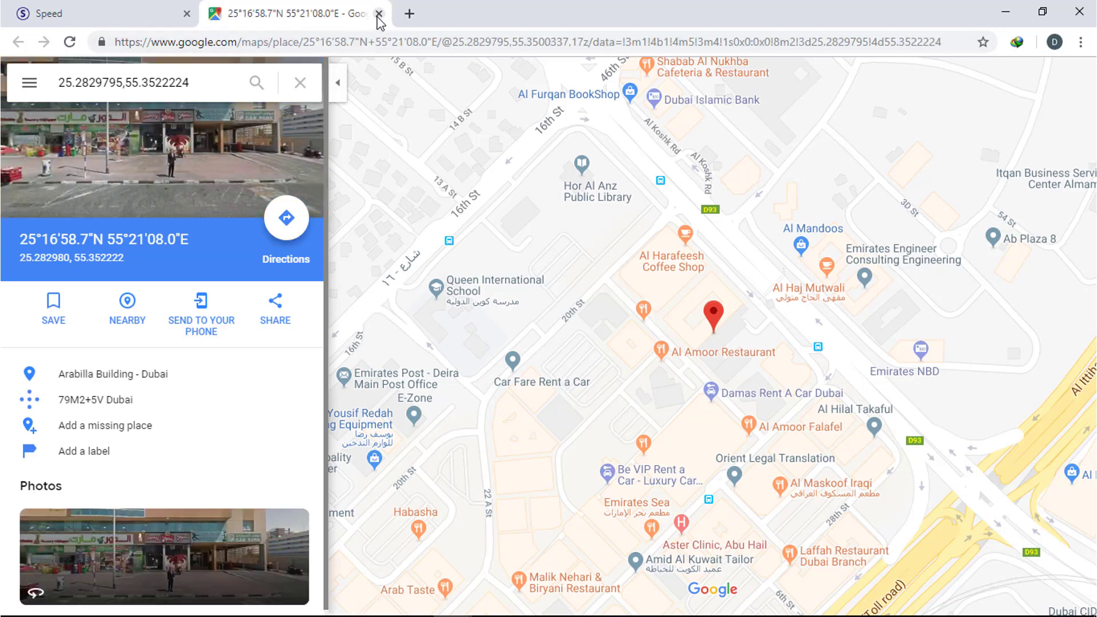
click(379, 13)
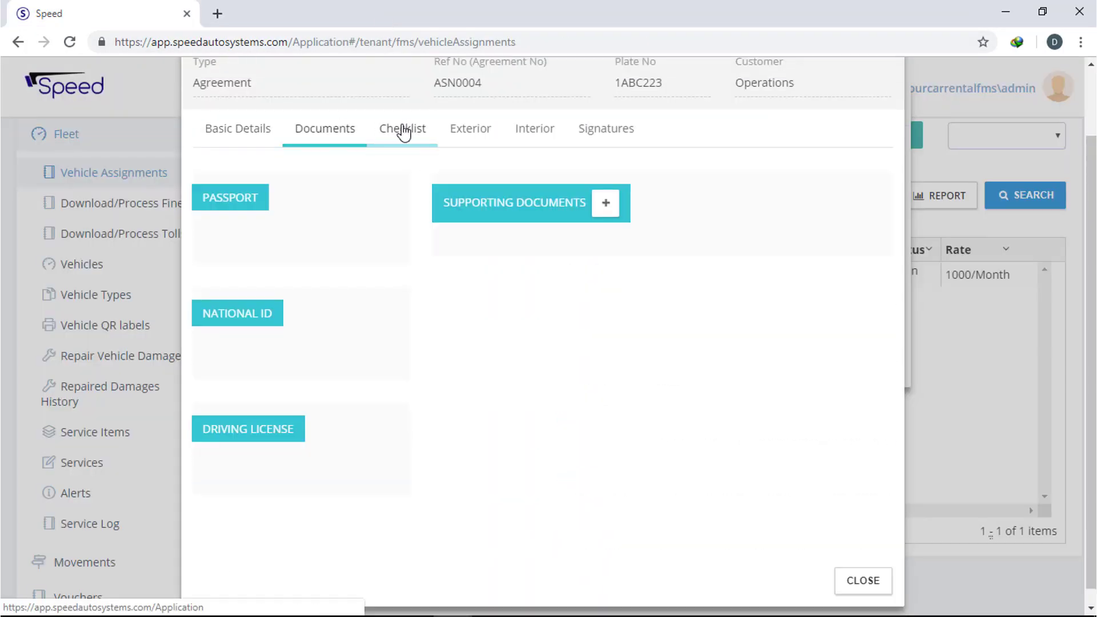
- Review the check-out checklist and the small dent photo on the exterior diagram
click(402, 128)
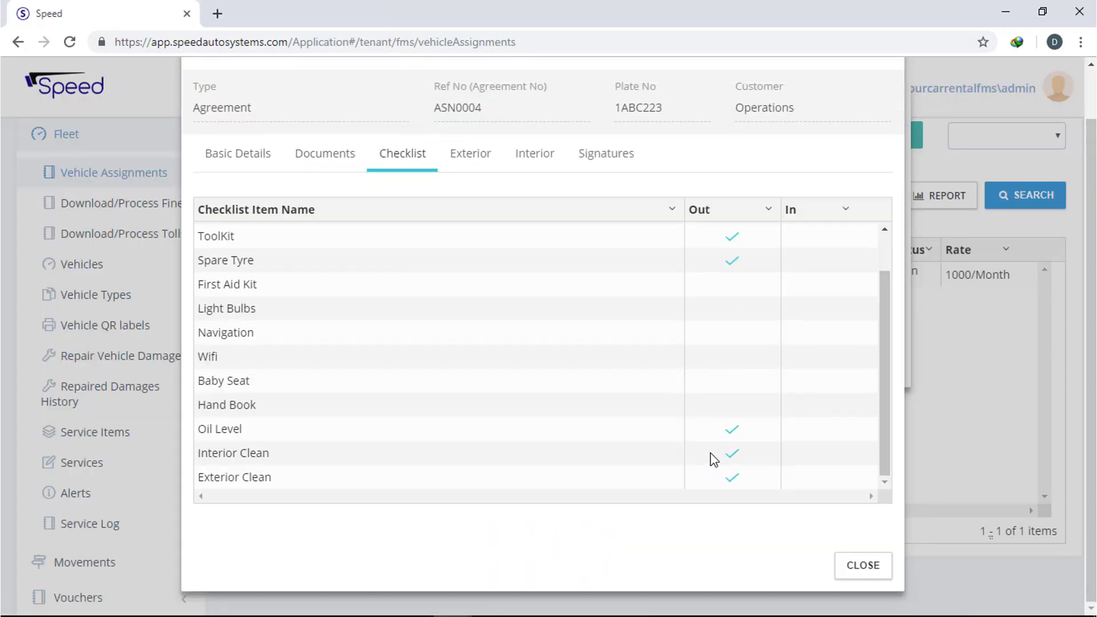
click(470, 128)
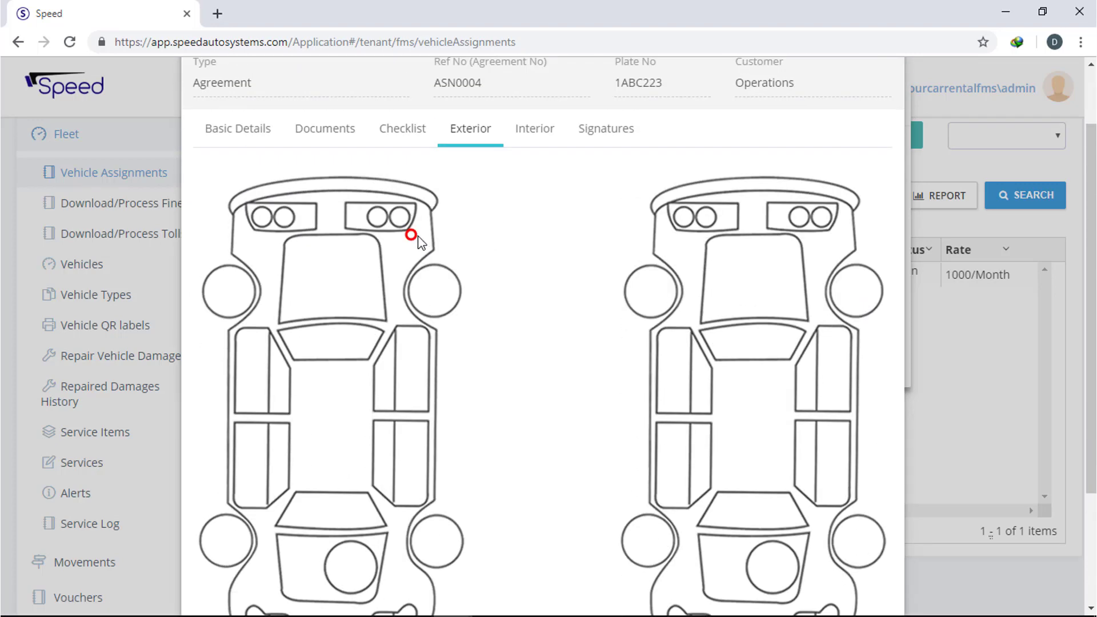
click(411, 234)
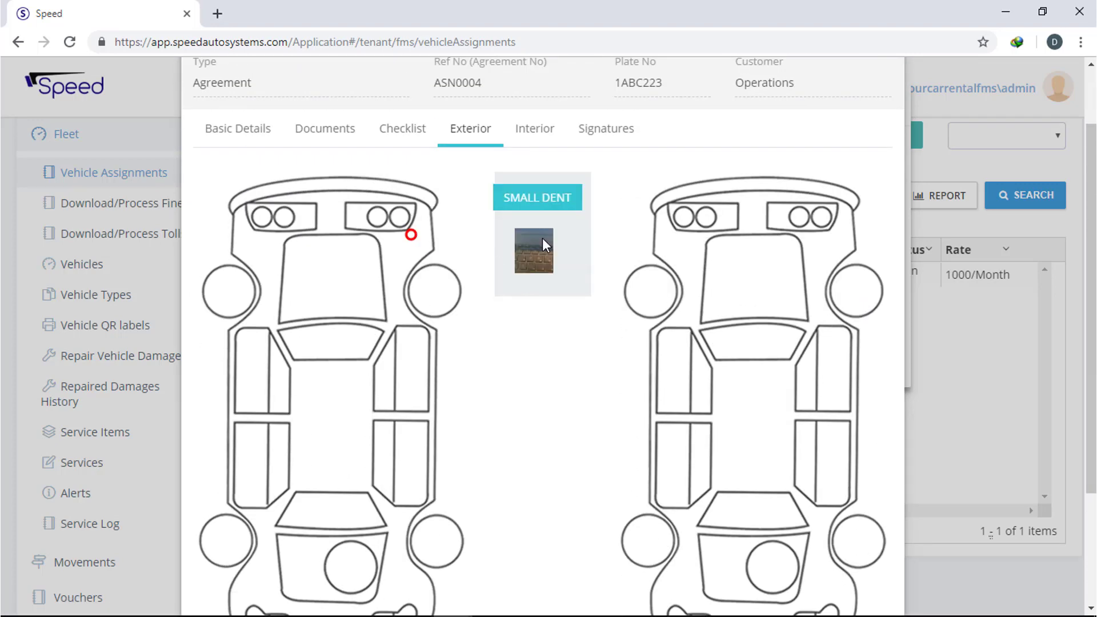
click(534, 252)
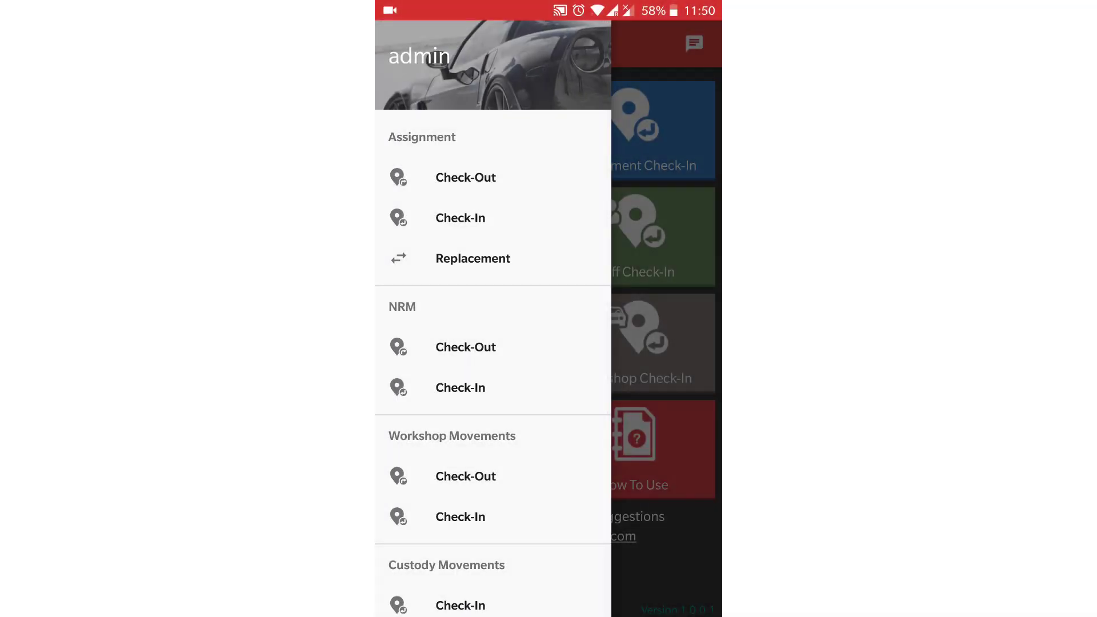
- Start a replacement check-in for vehicle 1ABC223 at 1200 KMs
scroll(down, 3)
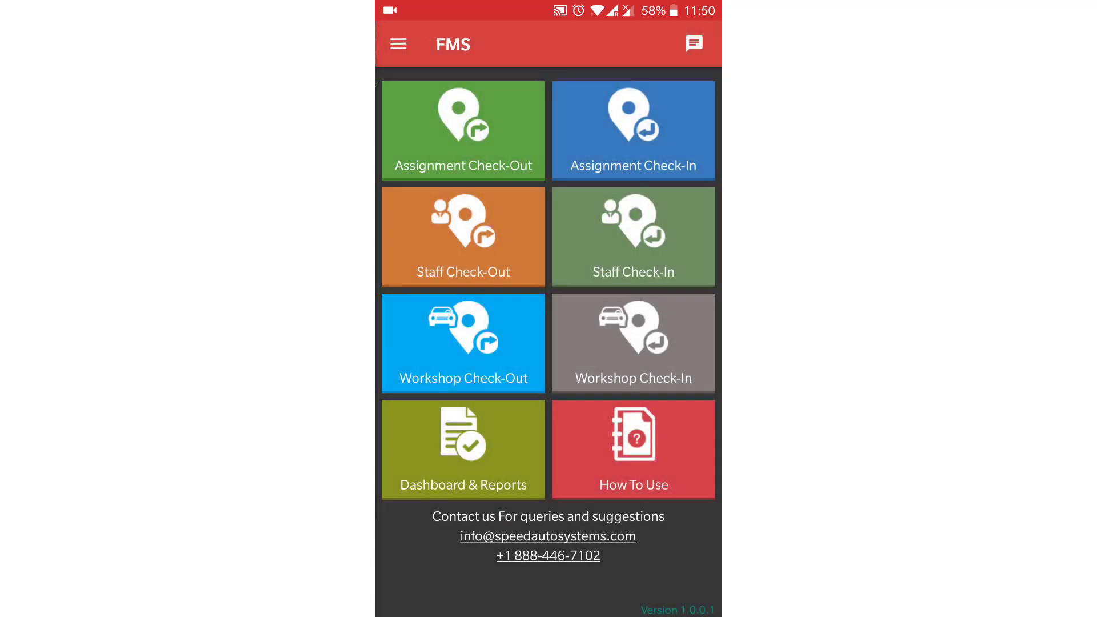
click(632, 343)
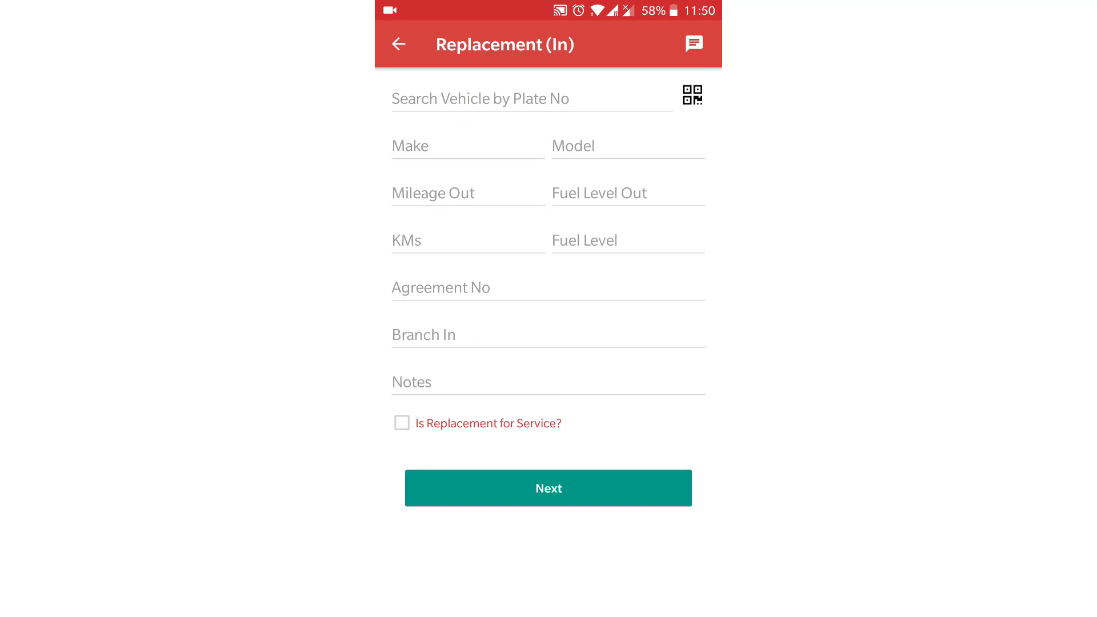
click(532, 98)
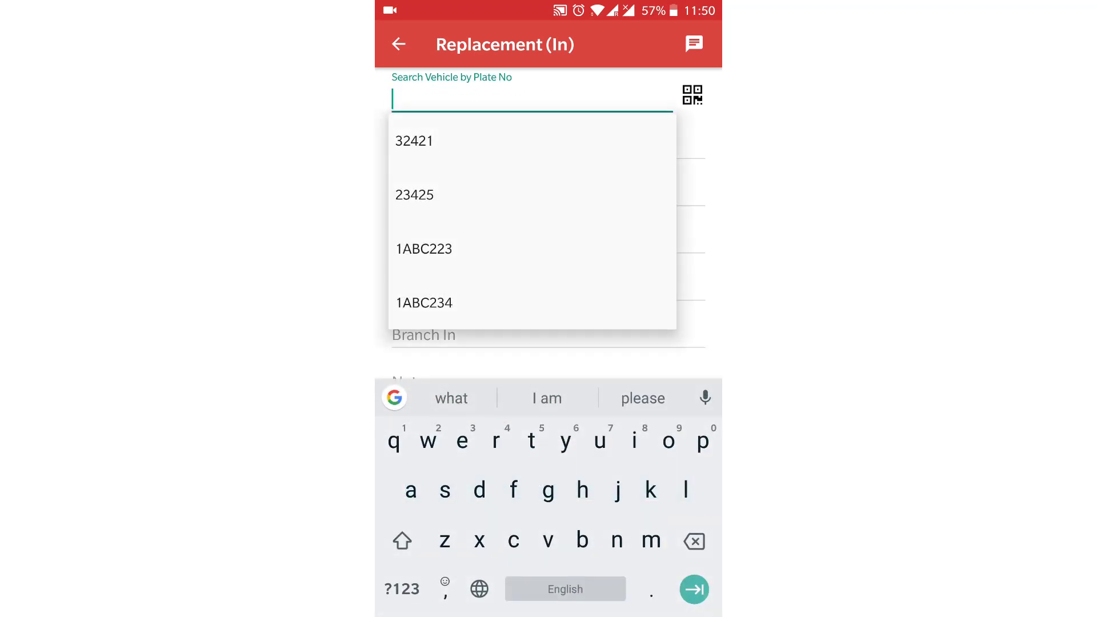
click(423, 248)
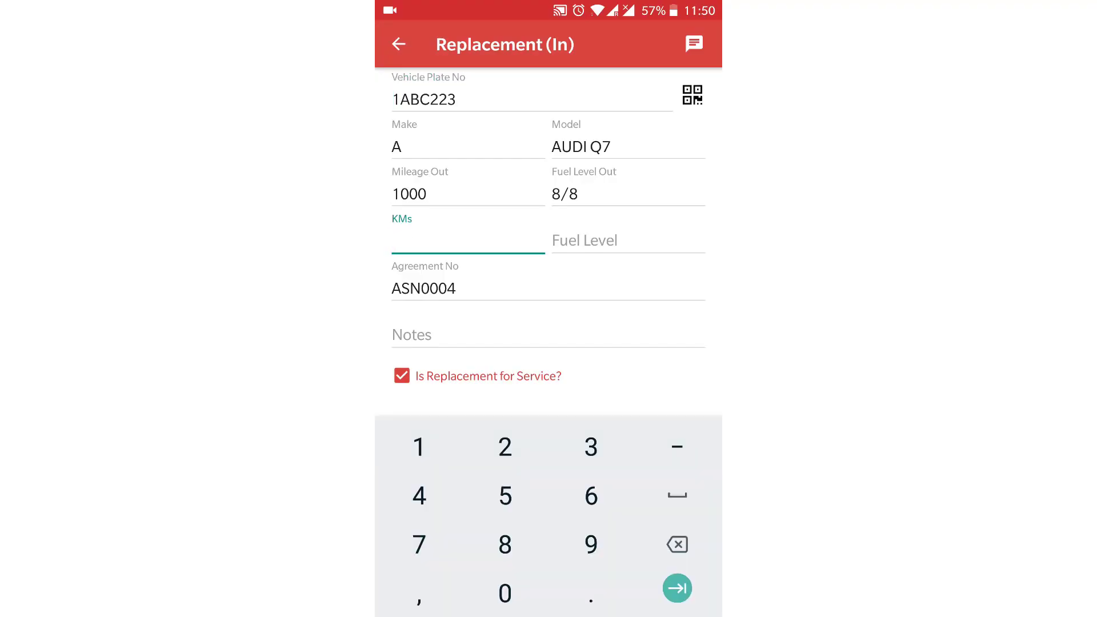
text(1200)
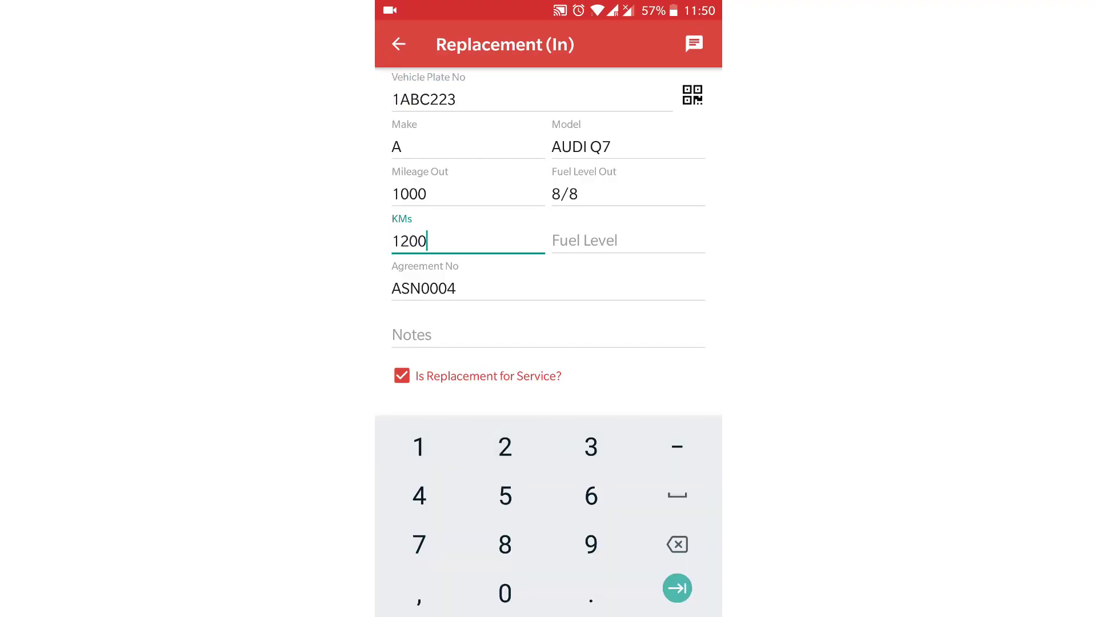
click(676, 588)
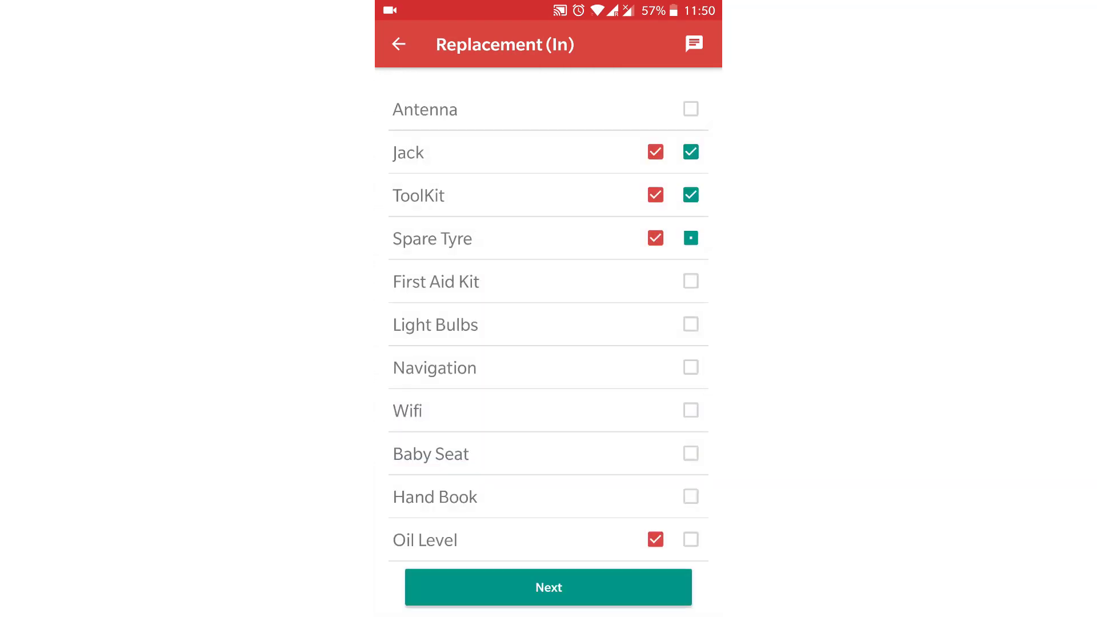
- Inspect the incoming car, tick ToolKit and Spare Tyre for the outgoing car, and submit
click(548, 587)
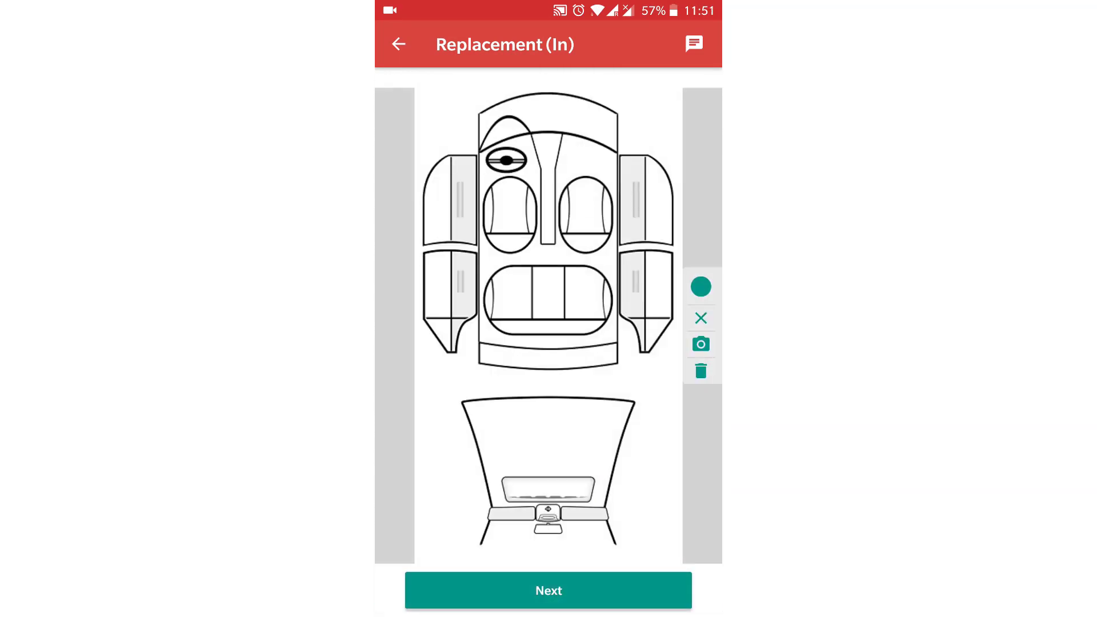
click(548, 590)
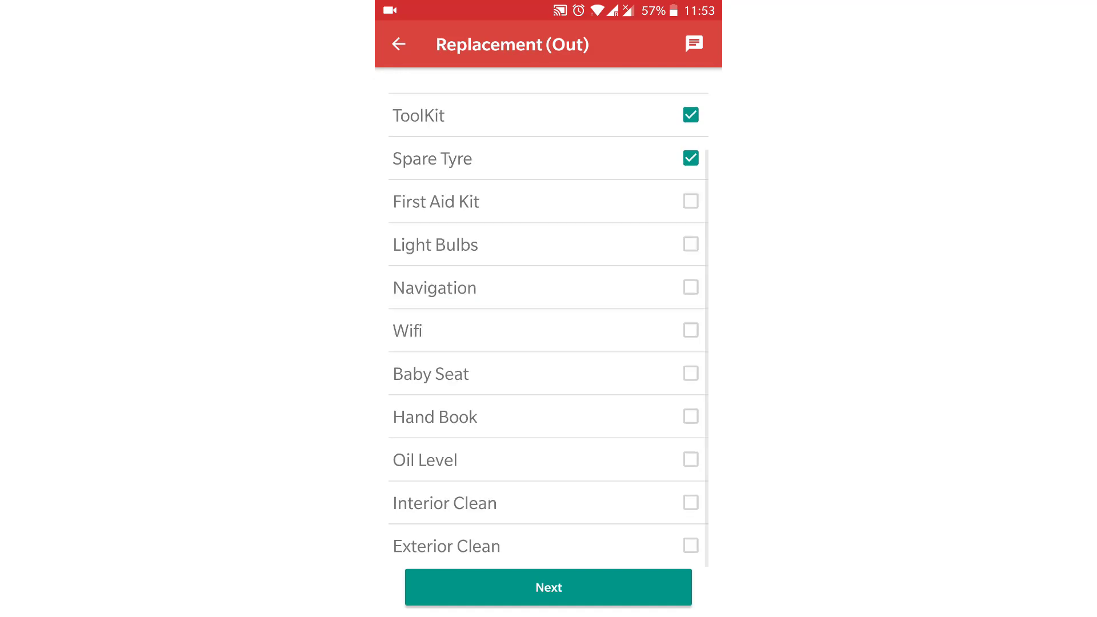
click(548, 587)
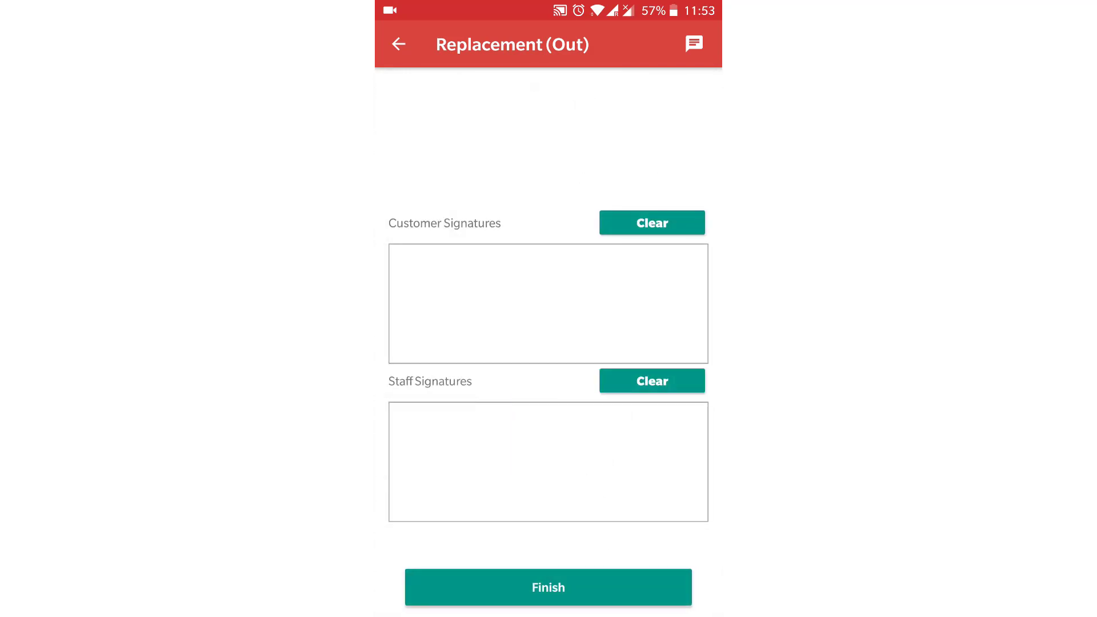
click(548, 587)
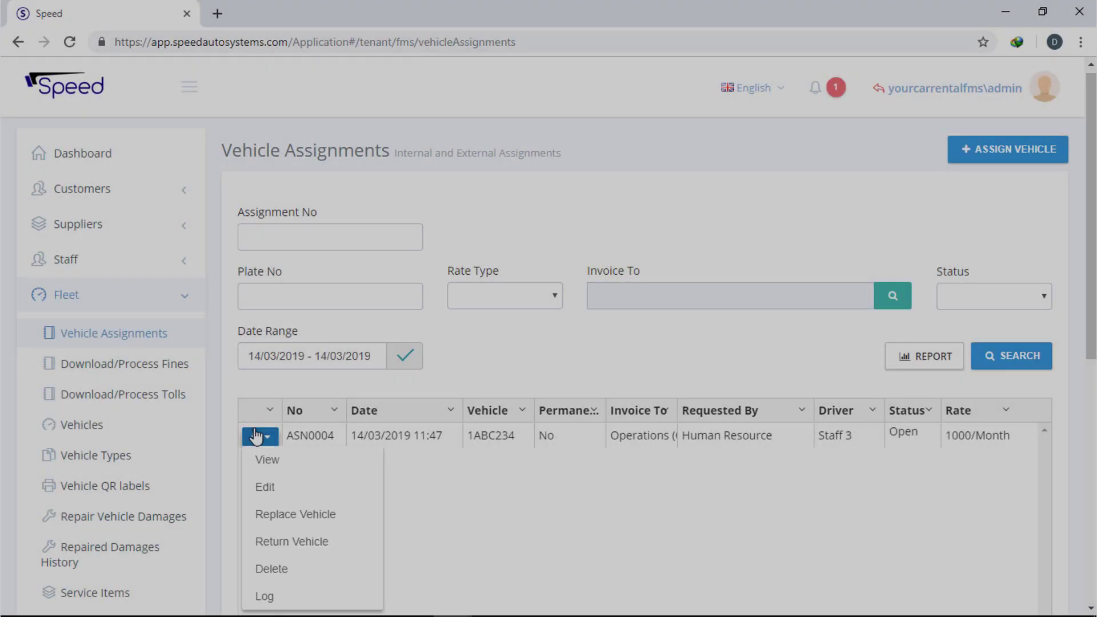
- View ASN0004's movements: 1ABC223 returned at 1200 and 1ABC234 out at 1500
click(267, 459)
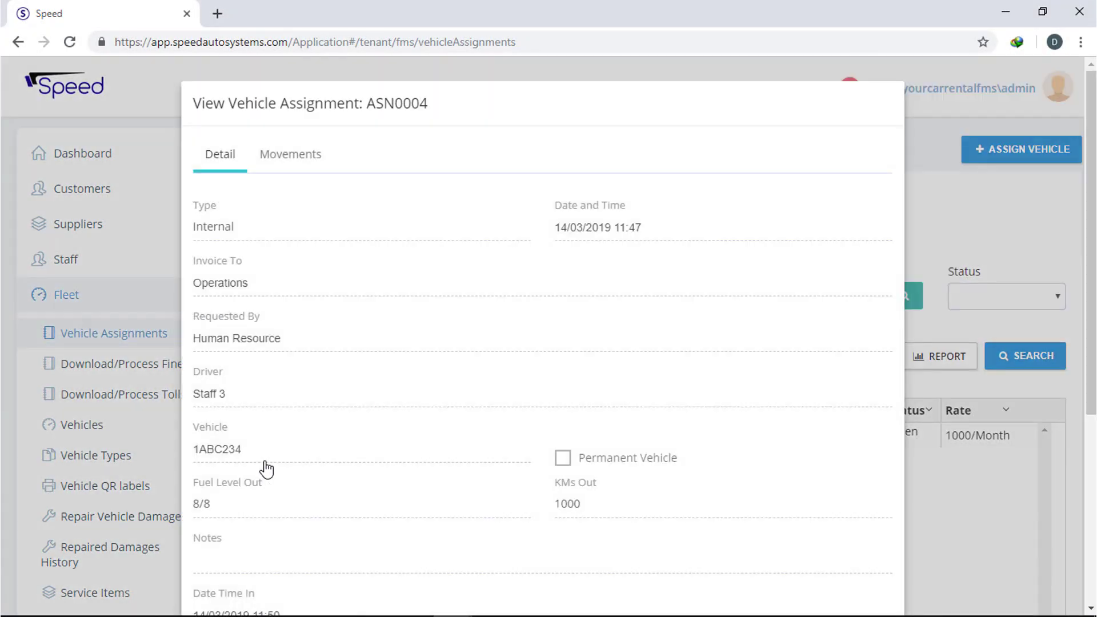
click(290, 153)
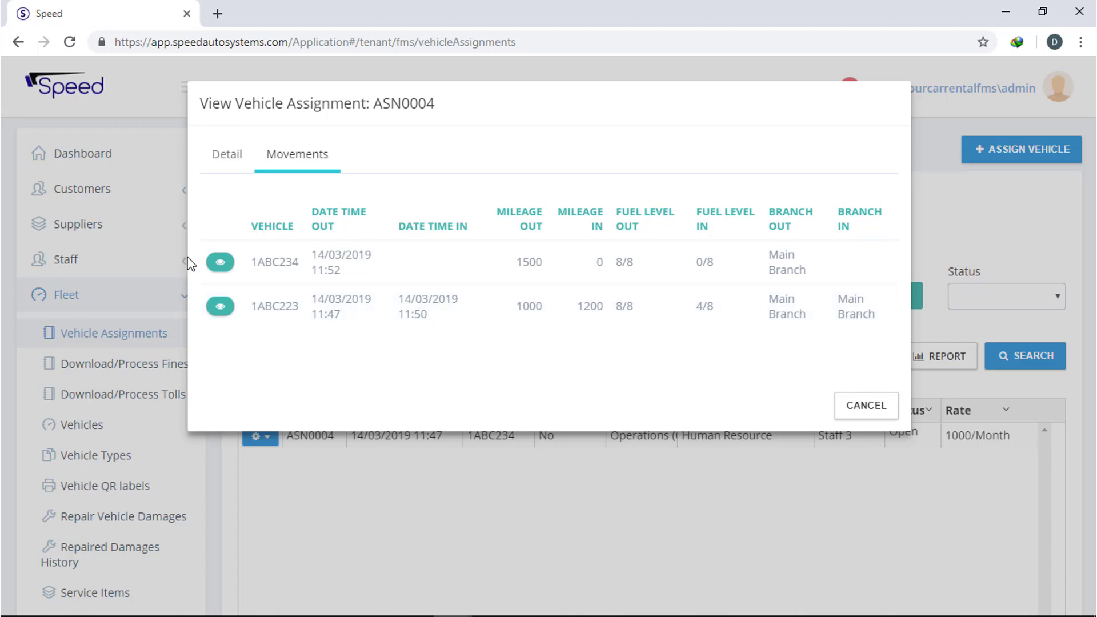
click(220, 262)
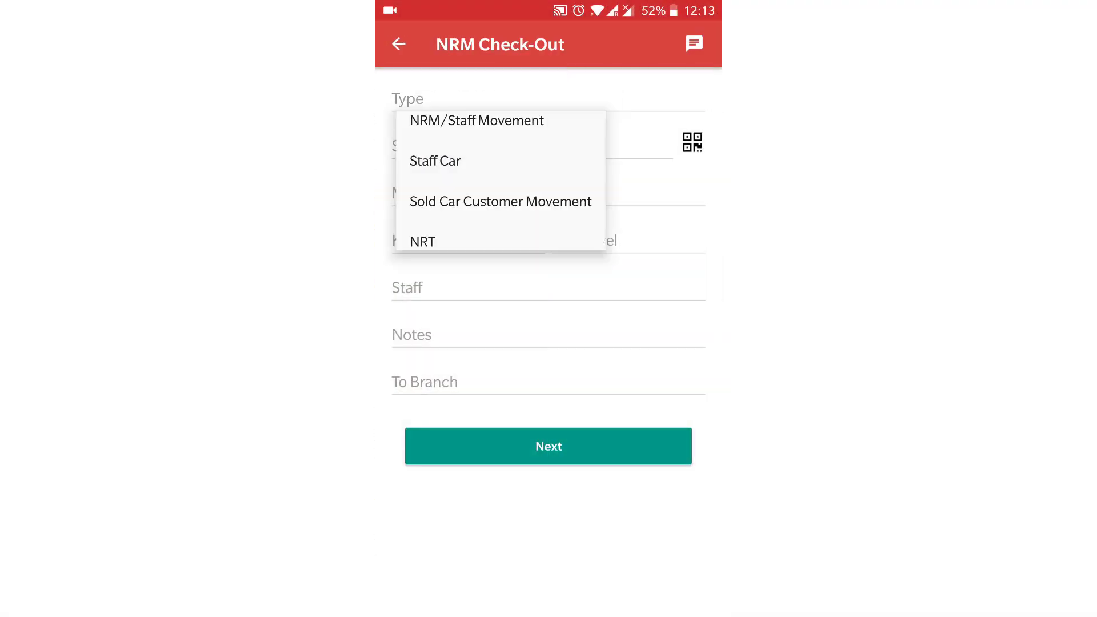
- Check out 1ABC223 as an NRM/Staff Movement for Mr Dan, signed and finished
click(477, 120)
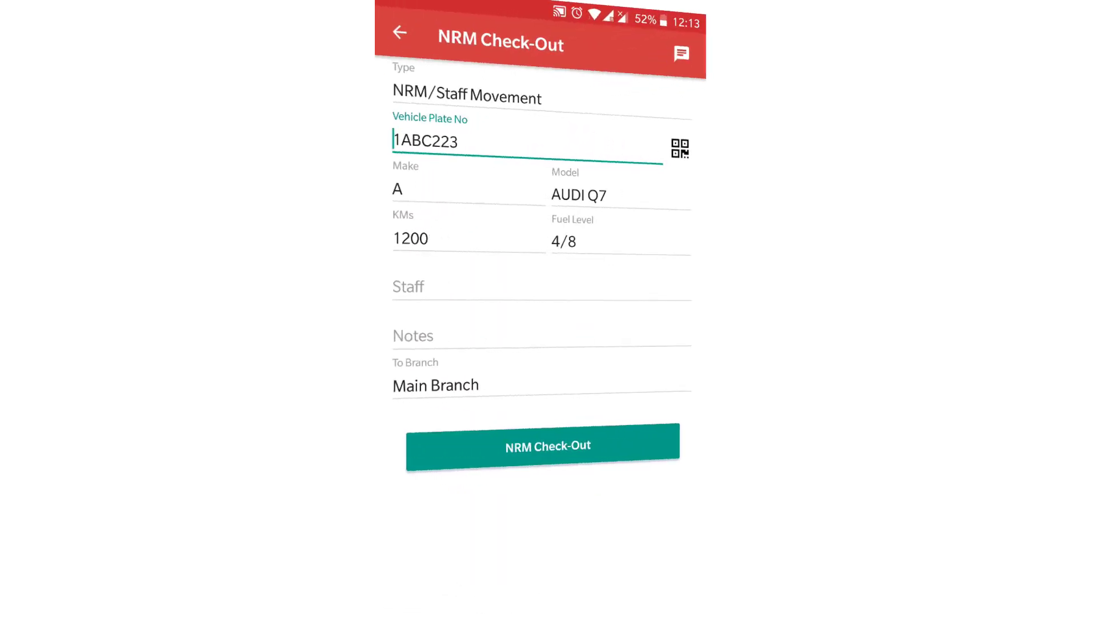
text(Mr Dan)
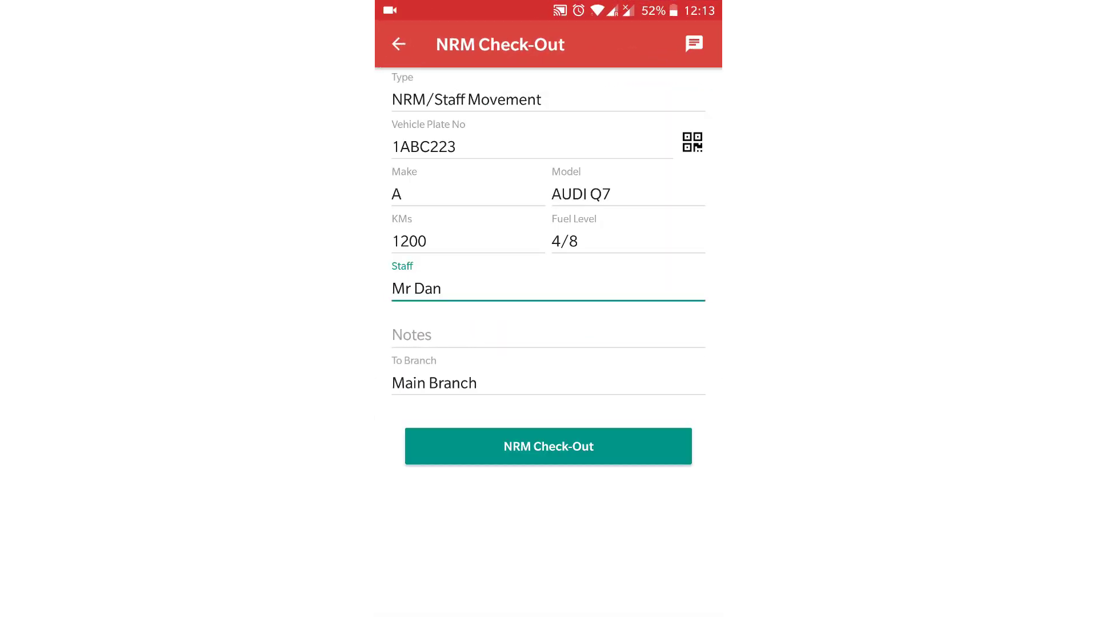
click(549, 446)
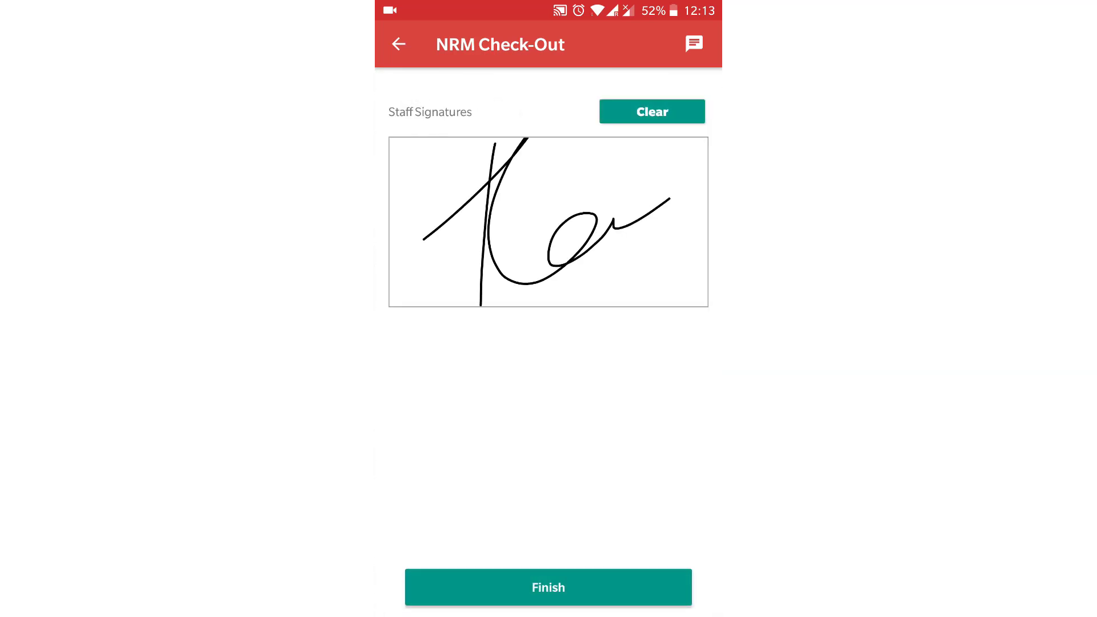
click(549, 587)
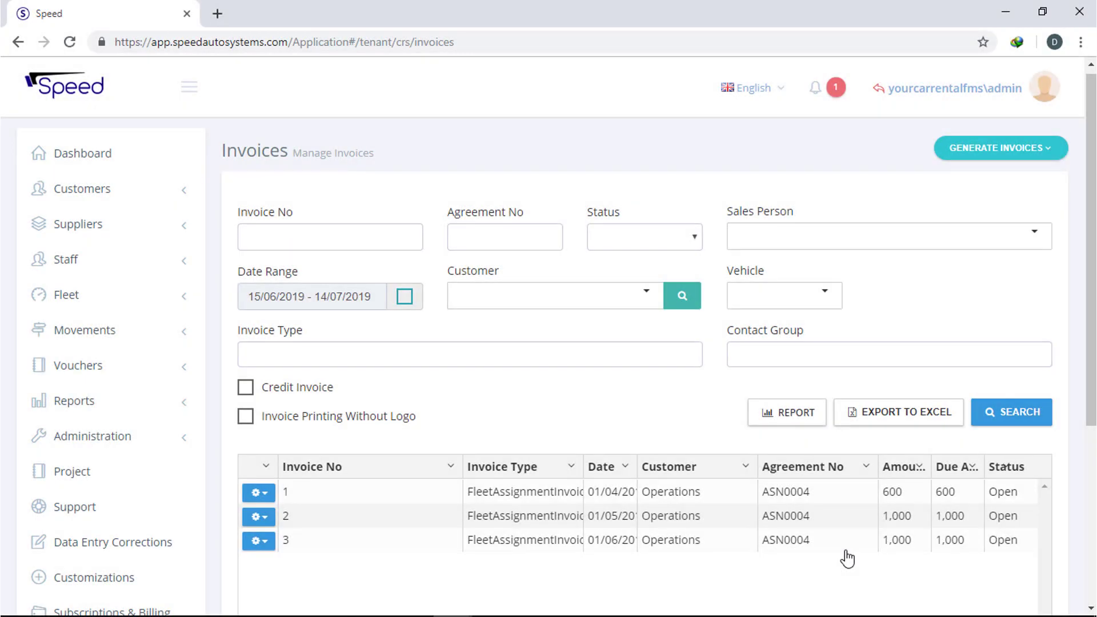
mouse_move(483, 389)
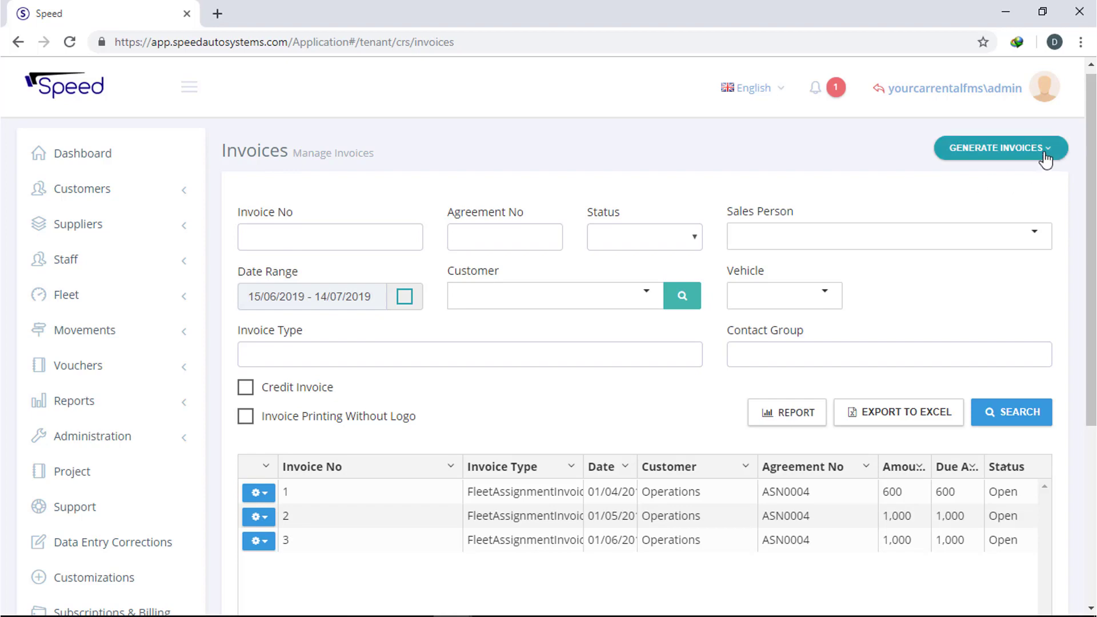
- Invoice Operations for ASN0004's June 2019 rent of 1000, then dismiss the invoice preview
click(996, 148)
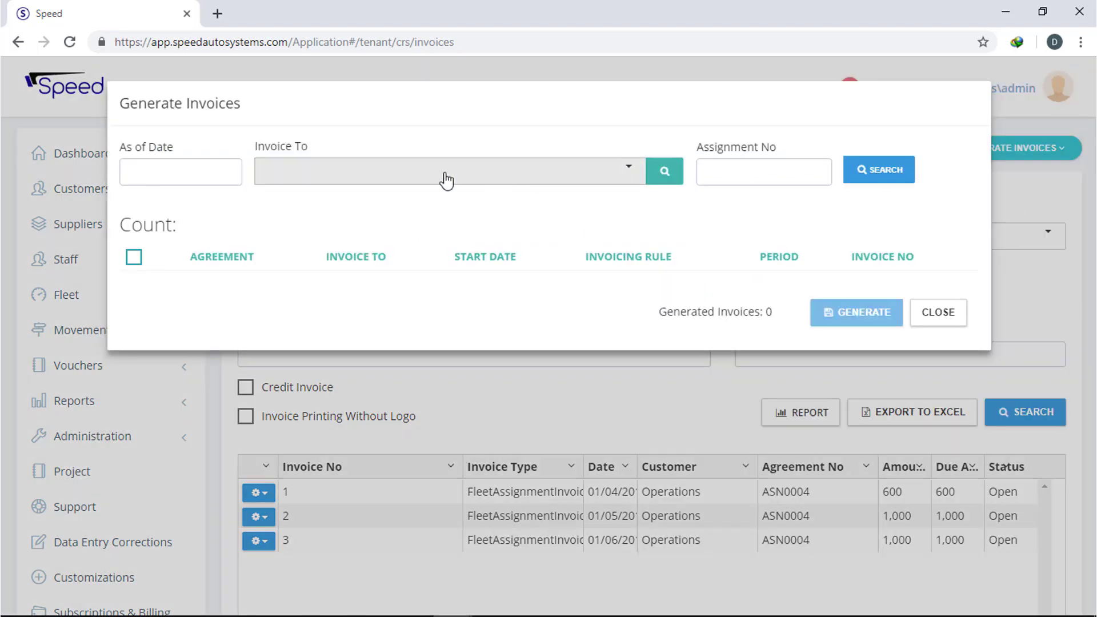
click(180, 171)
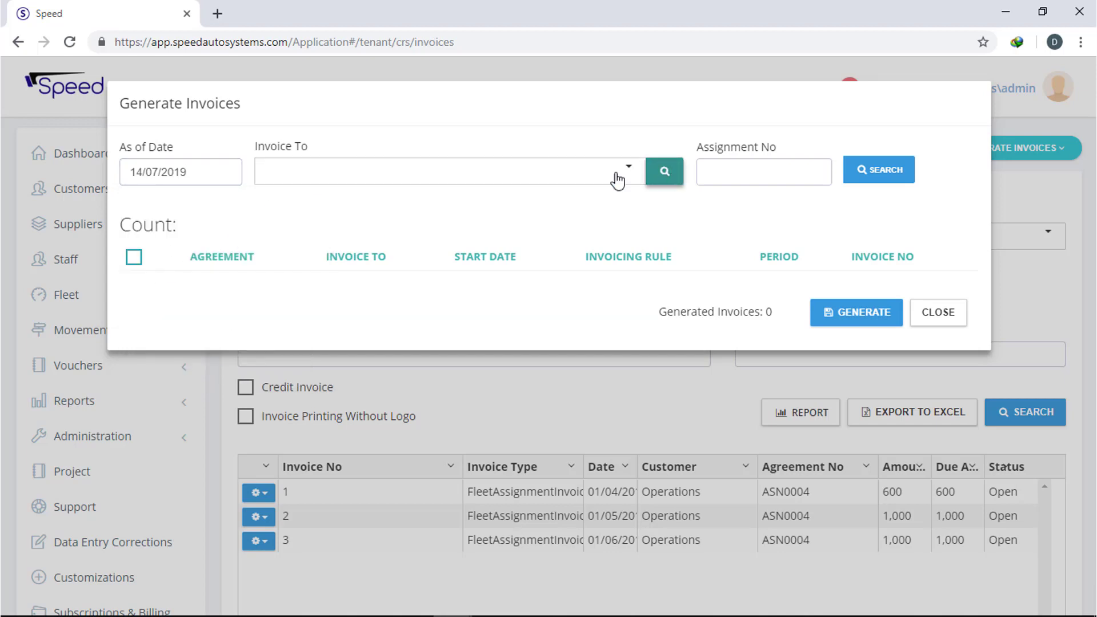
text(o)
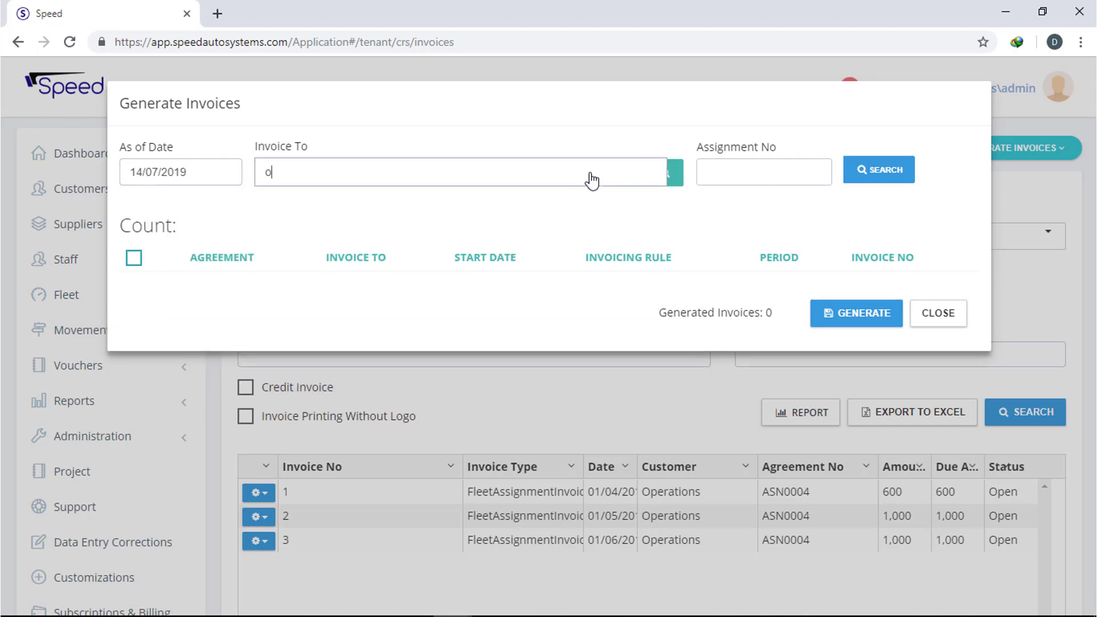
text(perations (OrganizationUnit)
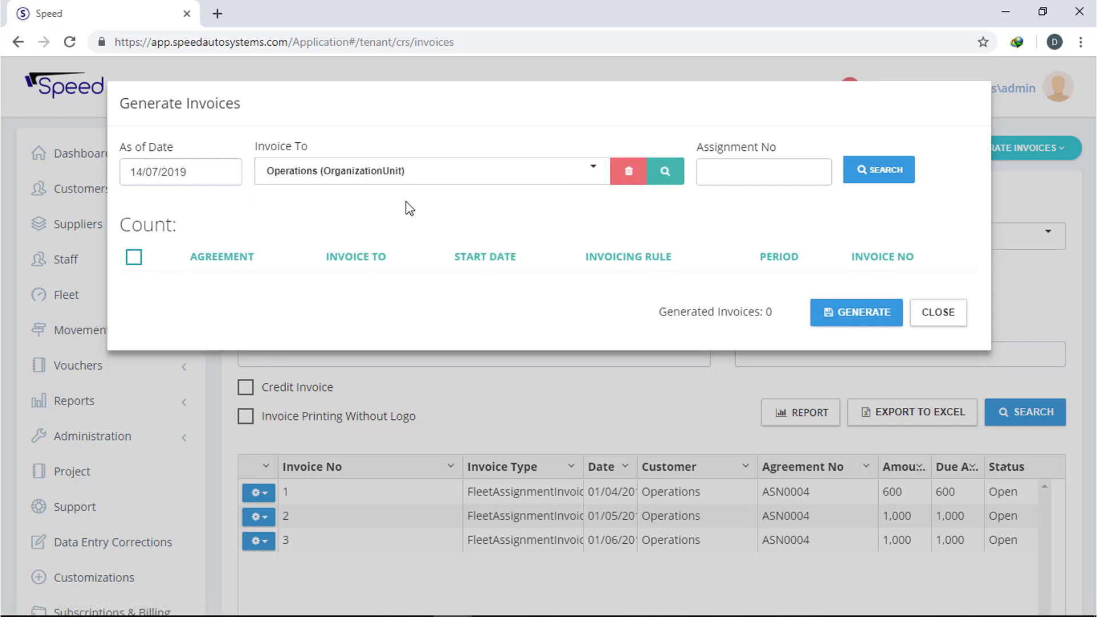
click(879, 170)
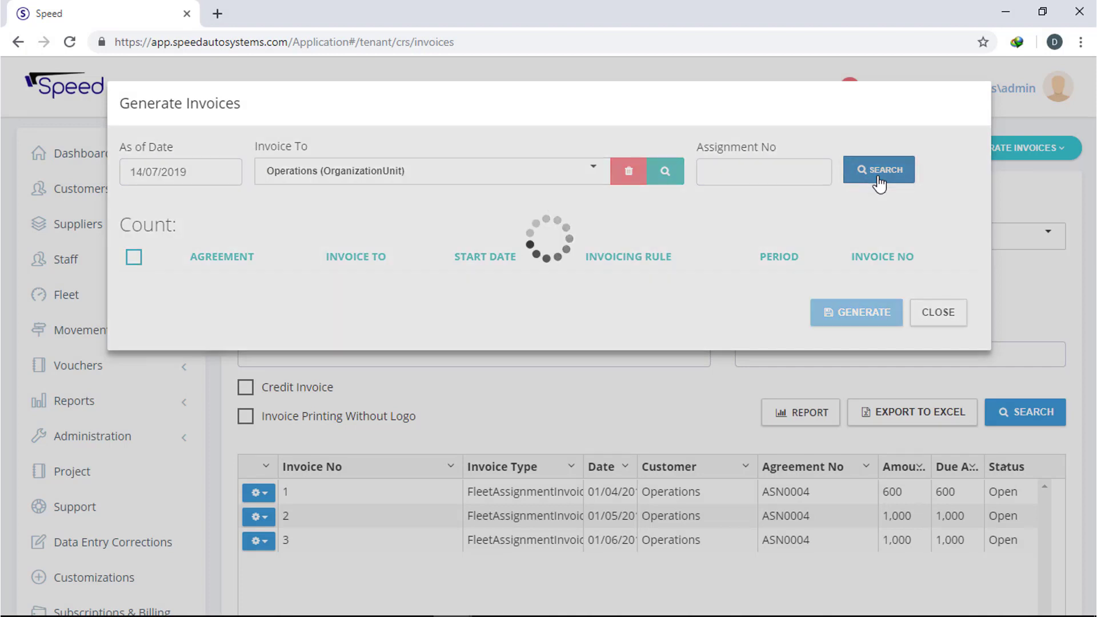
click(879, 169)
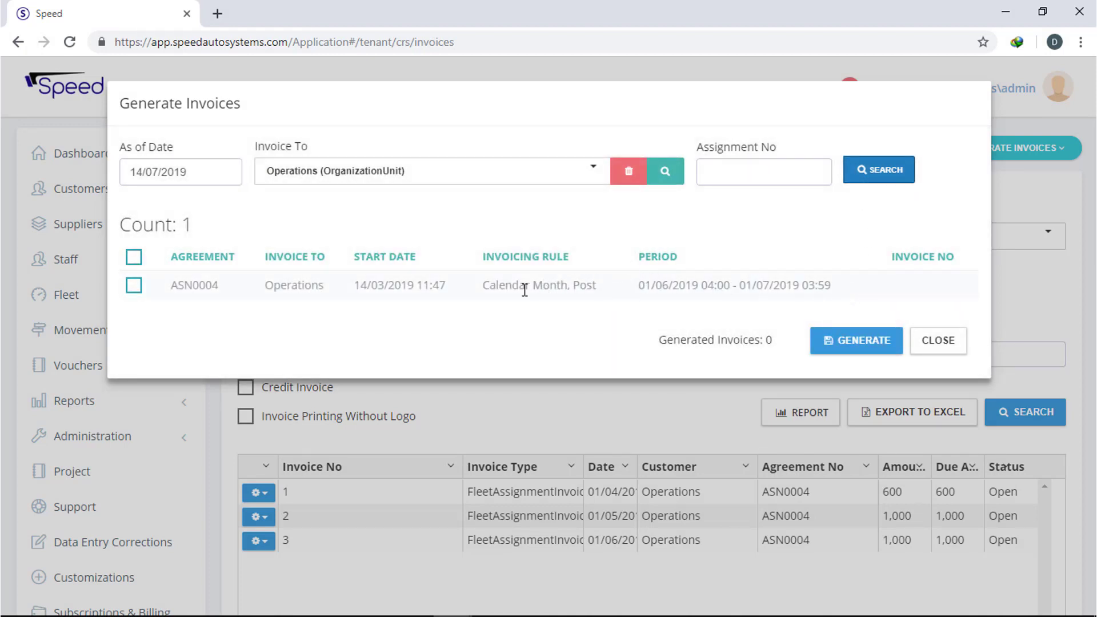
double_click(383, 285)
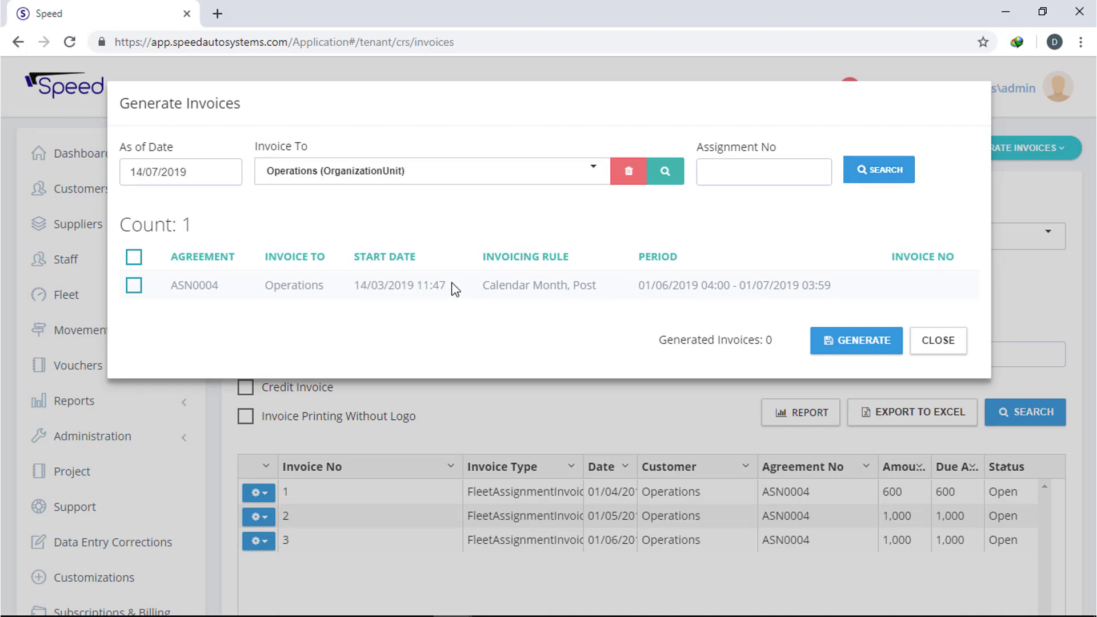
mouse_move(760, 292)
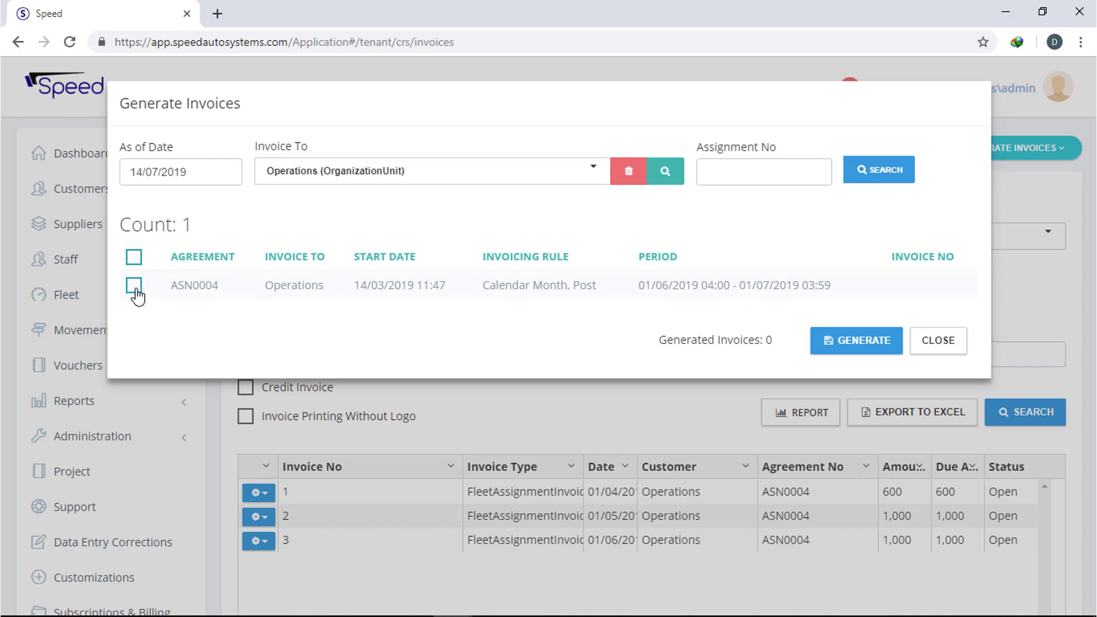
click(134, 284)
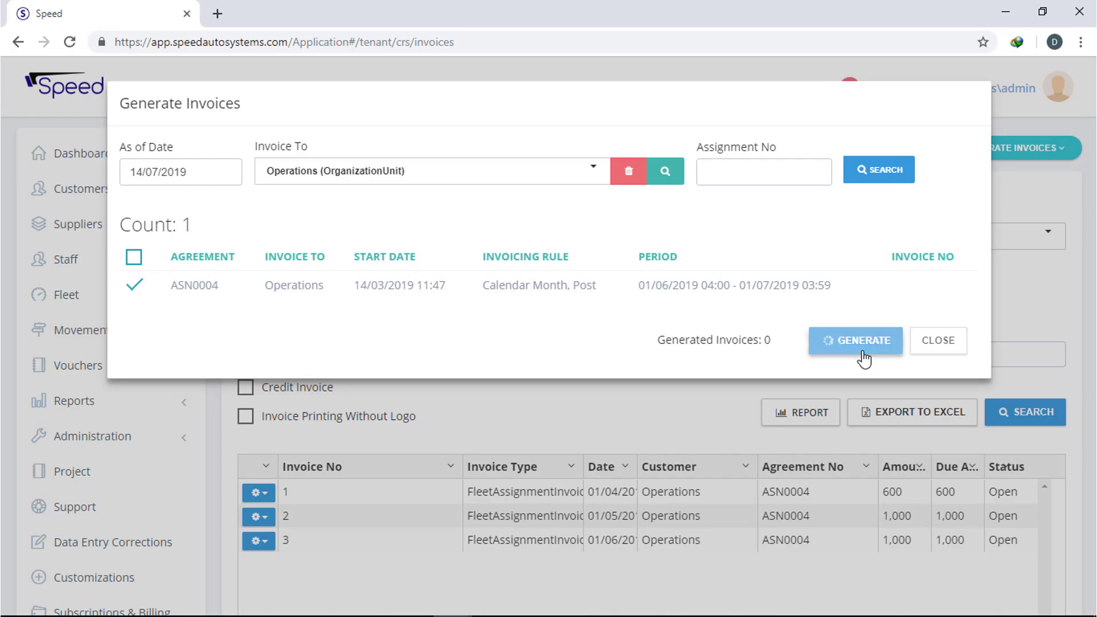
click(856, 340)
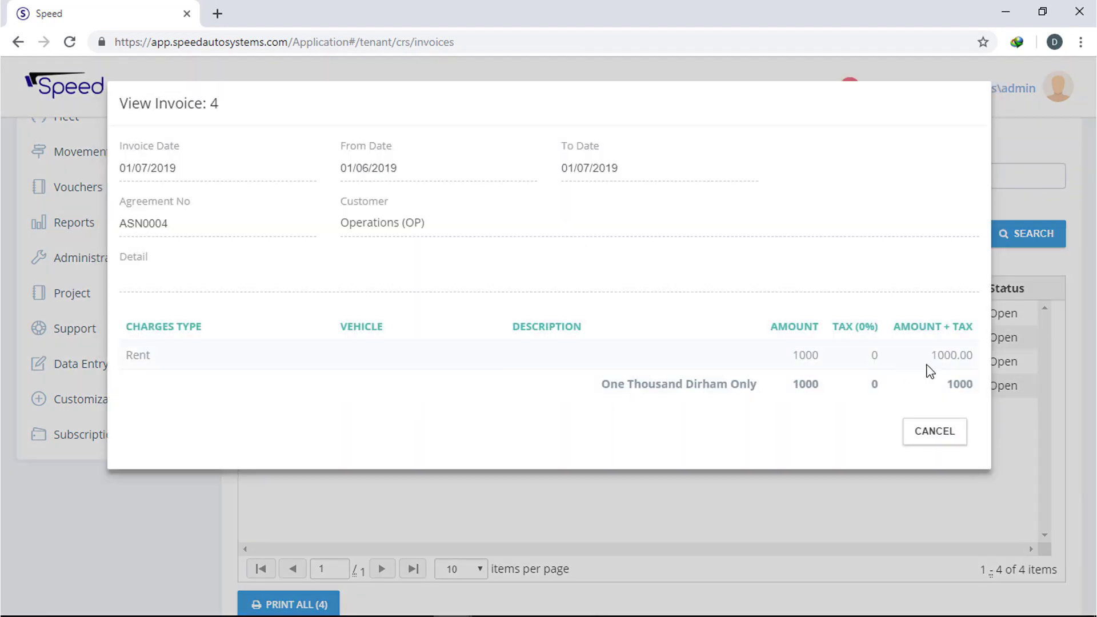
click(935, 431)
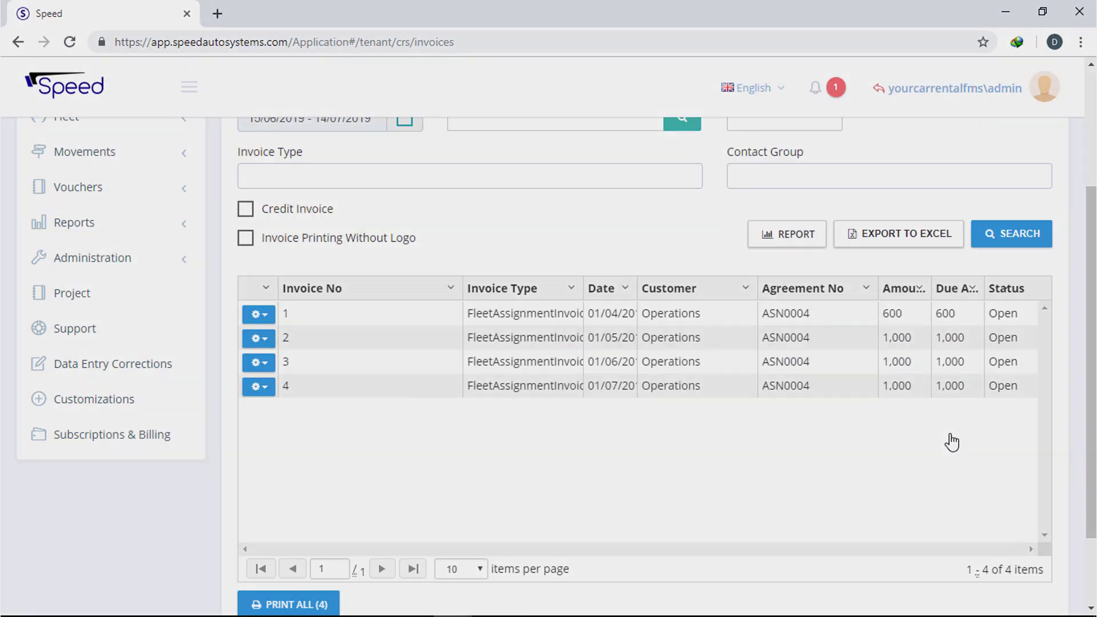
- Go to the Download/Process Tolls page from the Fleet menu and begin the download
click(125, 364)
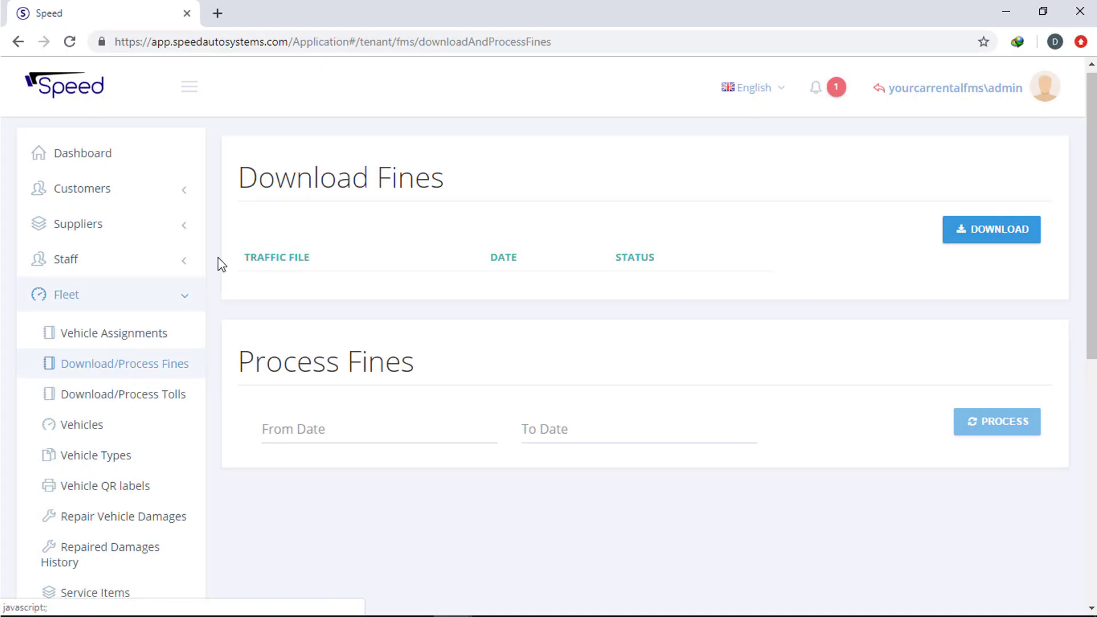
mouse_move(991, 230)
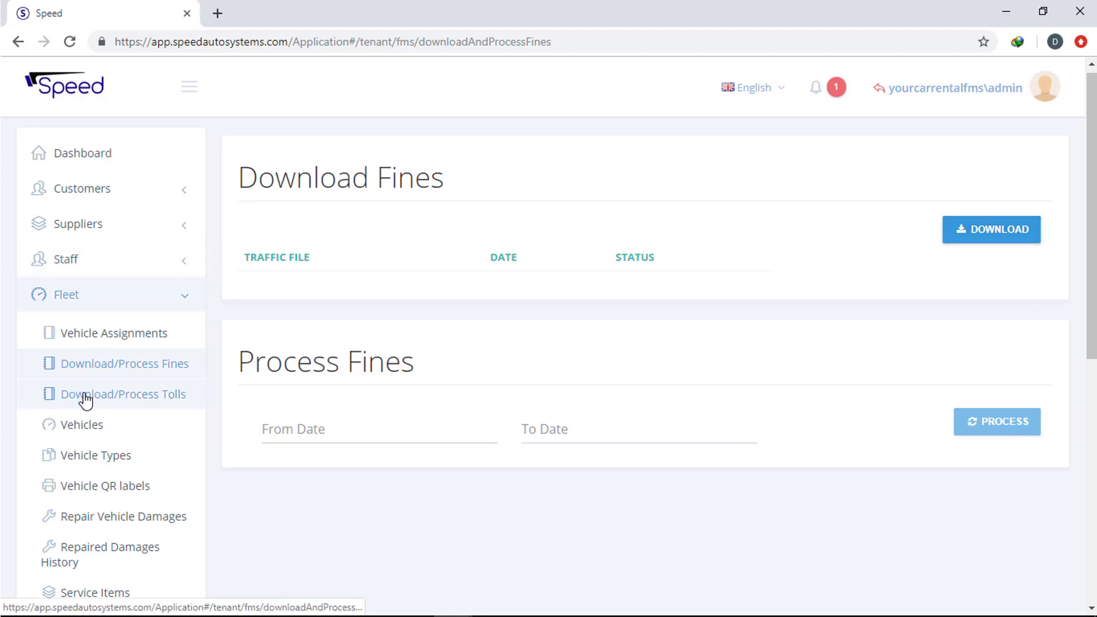
click(123, 393)
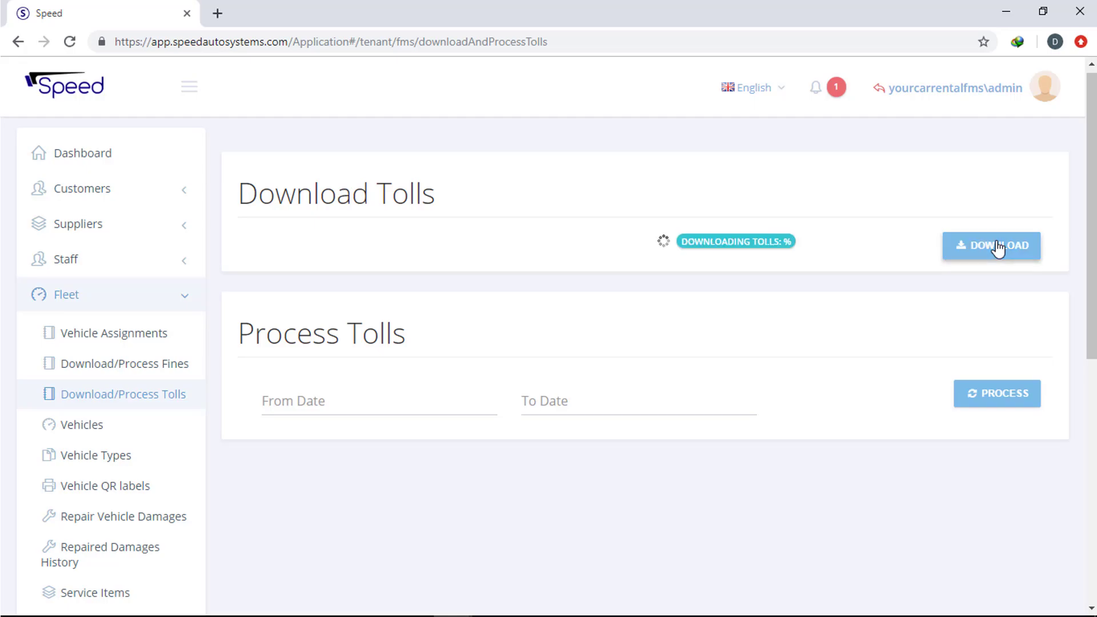